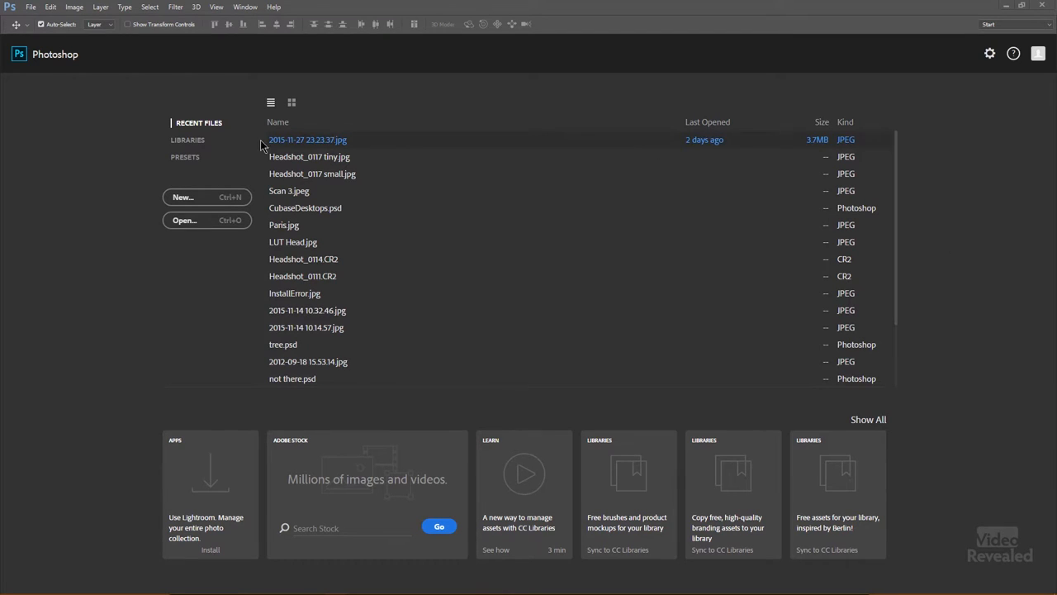
List the saved libraries and scroll through Colin's Library colors, character styles, graphics and looks.
left_click(190, 139)
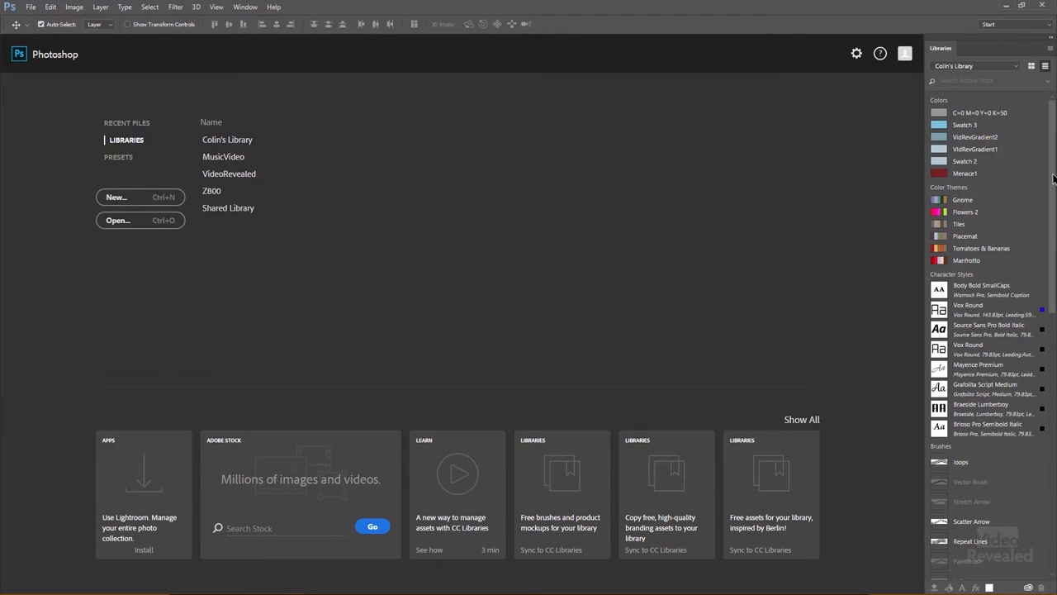
scroll("down", 3)
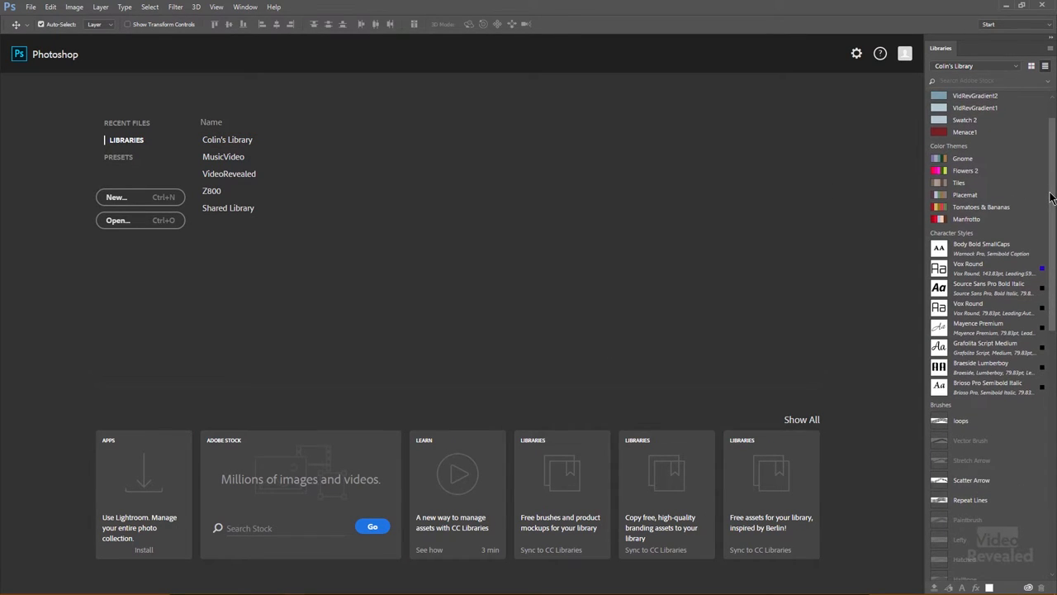
scroll("down", 3)
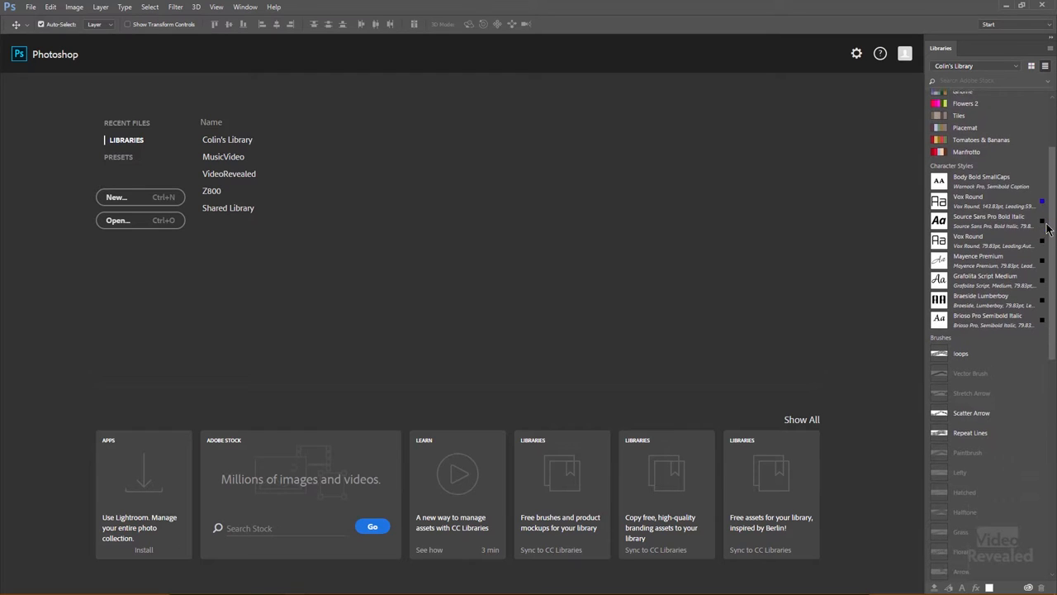
scroll("down", 3)
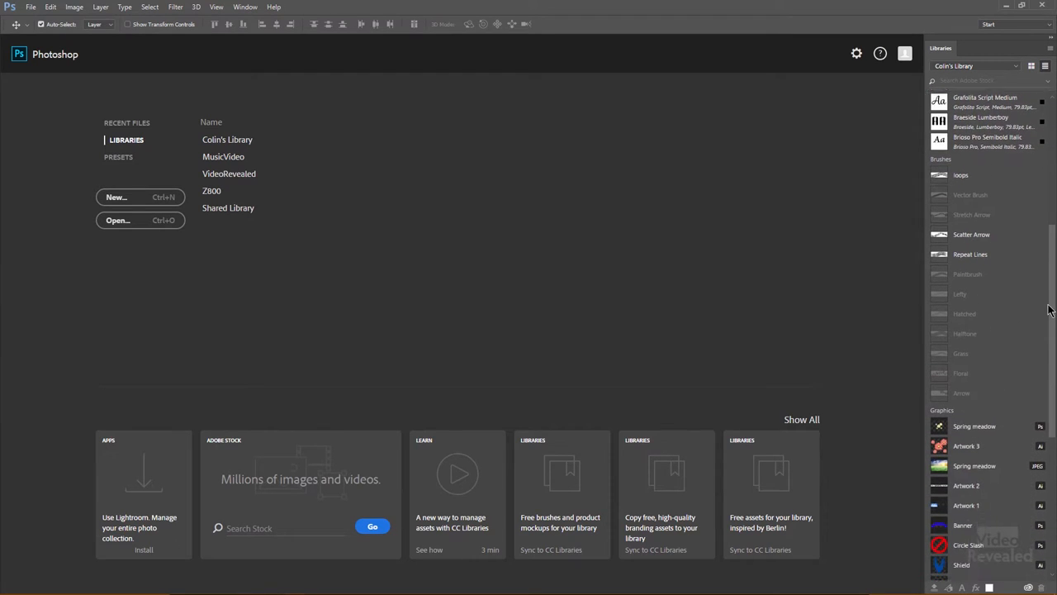
scroll("down", 3)
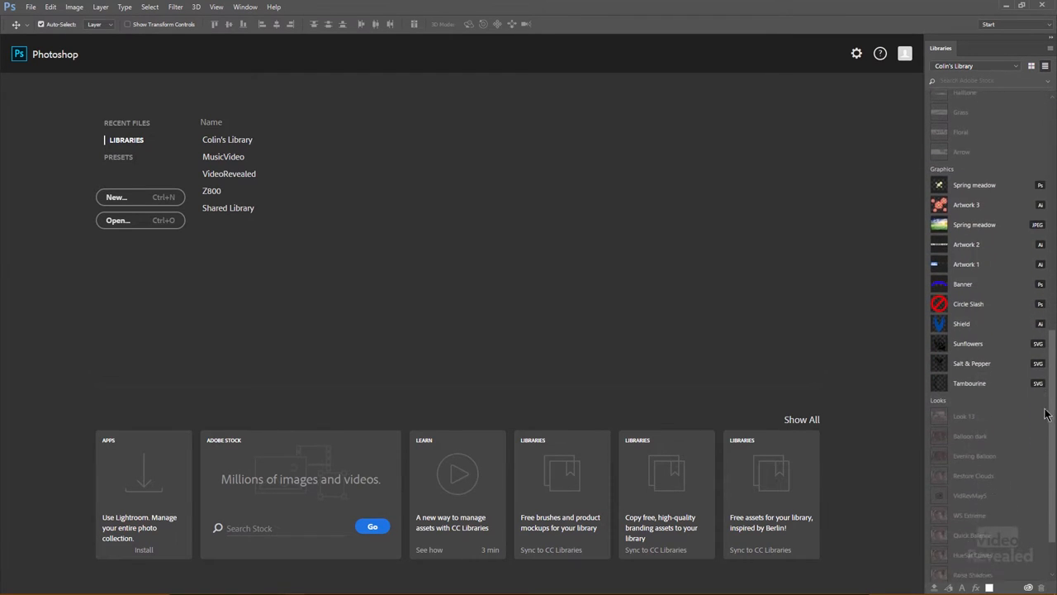
scroll("down", 3)
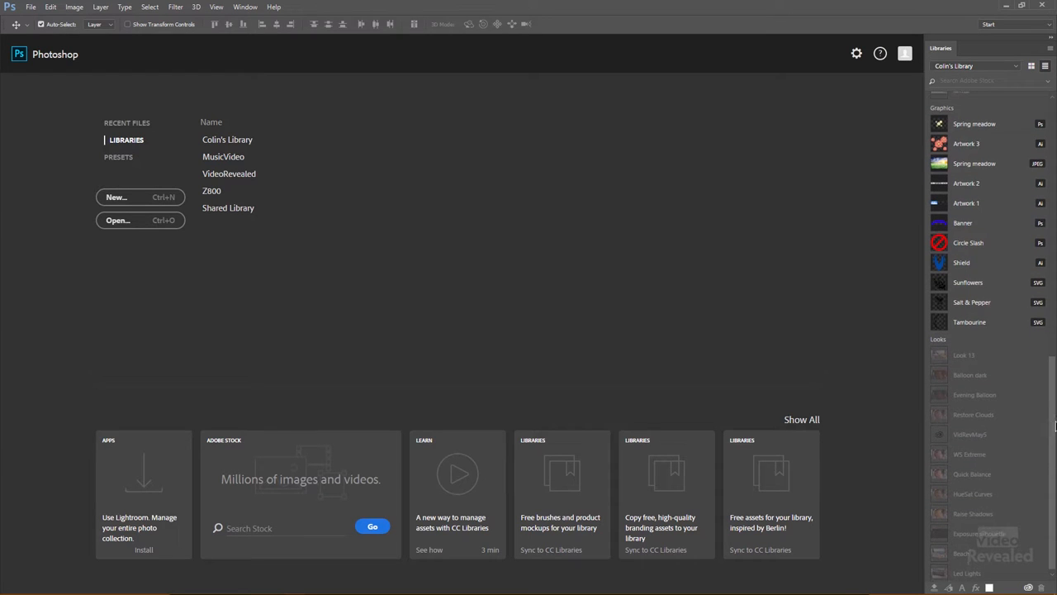
scroll("down", 3)
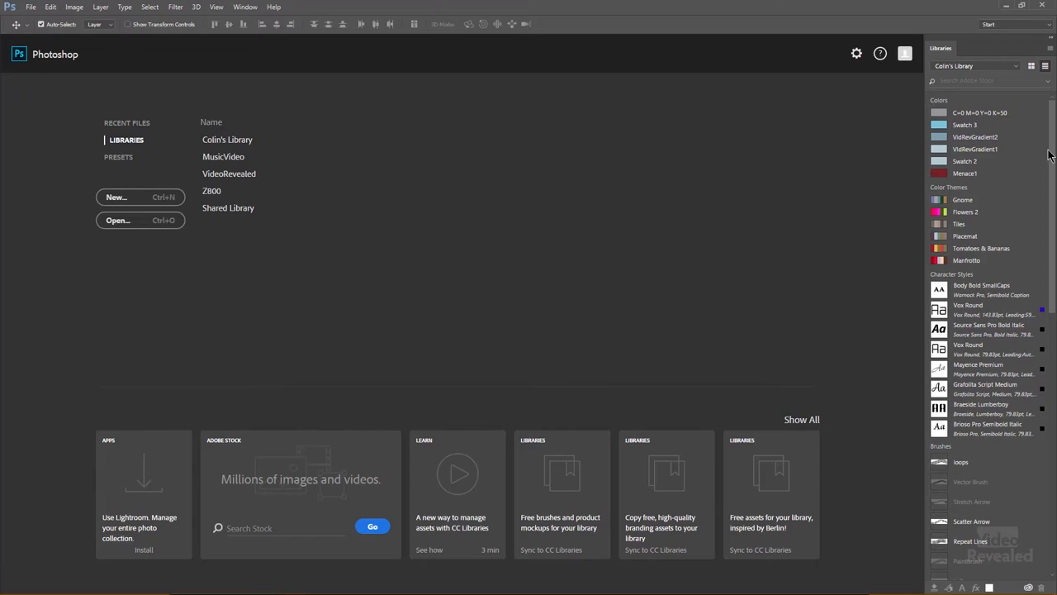
mouse_move(430, 267)
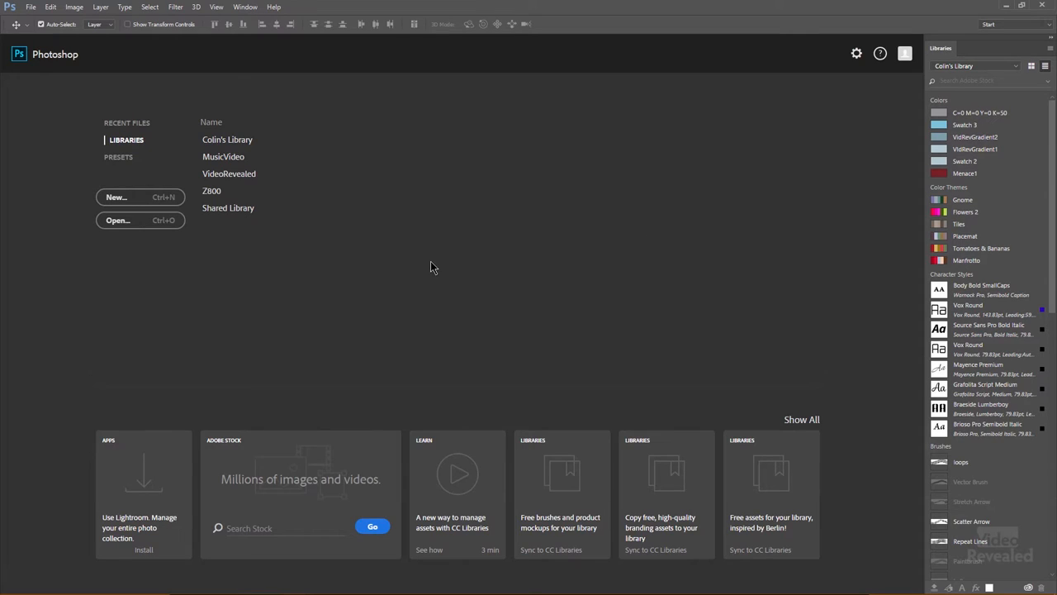
mouse_move(134, 181)
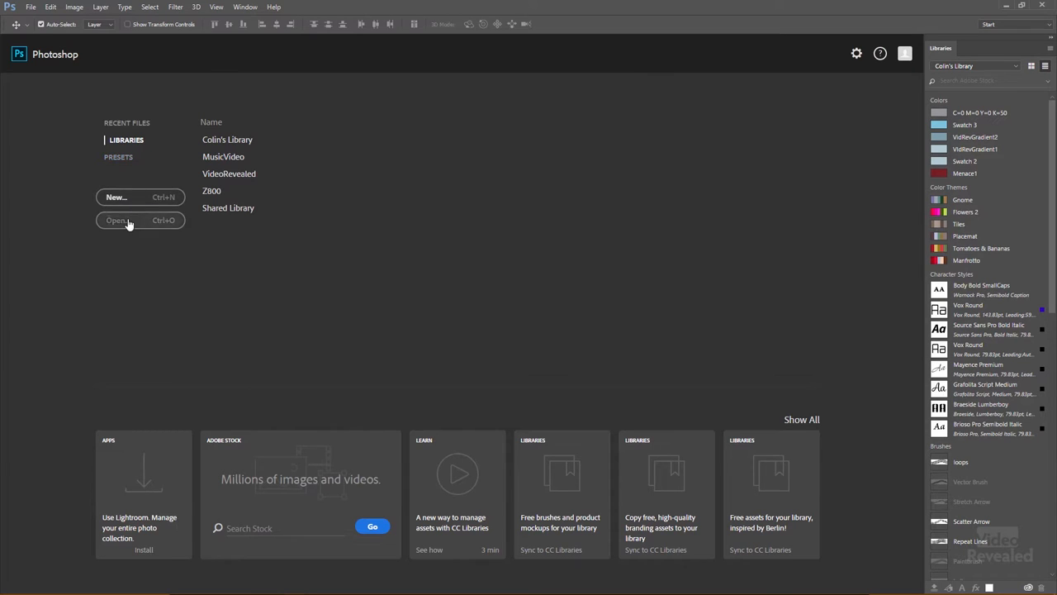
mouse_move(367, 120)
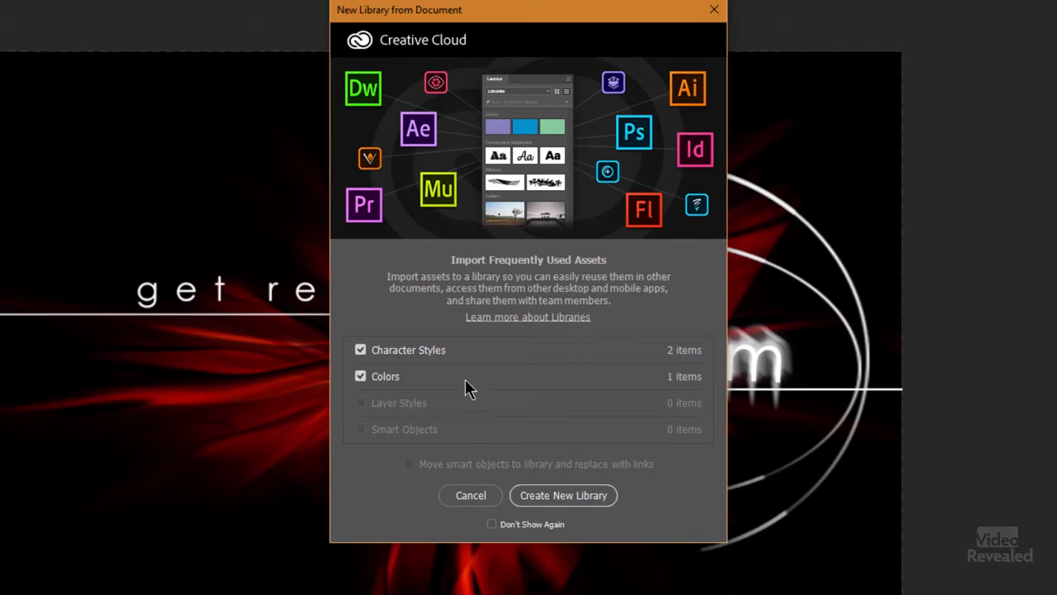
mouse_move(405, 413)
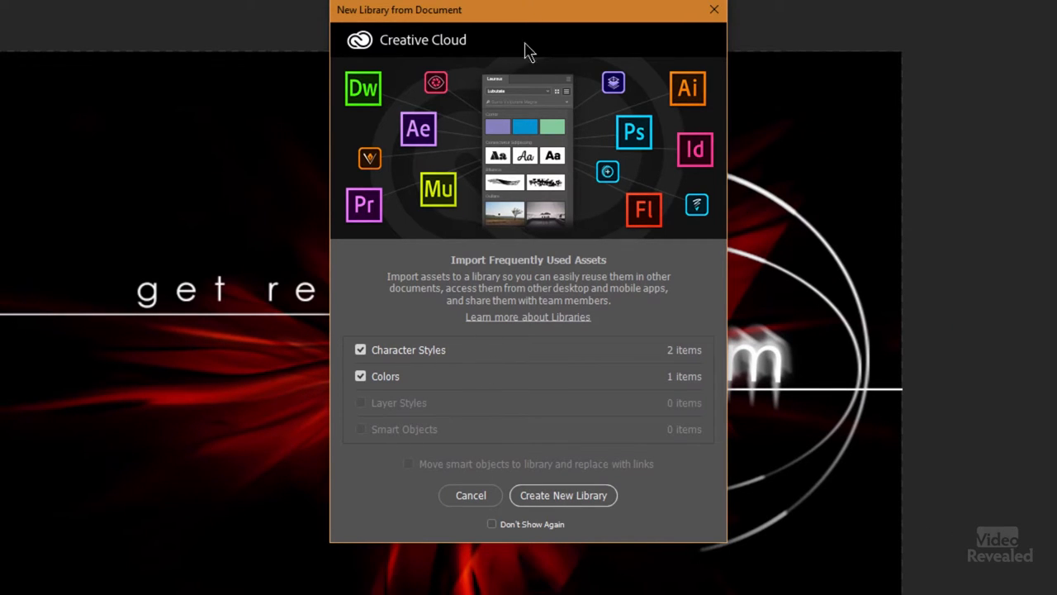
Move the library import prompt aside and create a new BoomLook library from the document.
left_click_drag(528, 10, 475, 57)
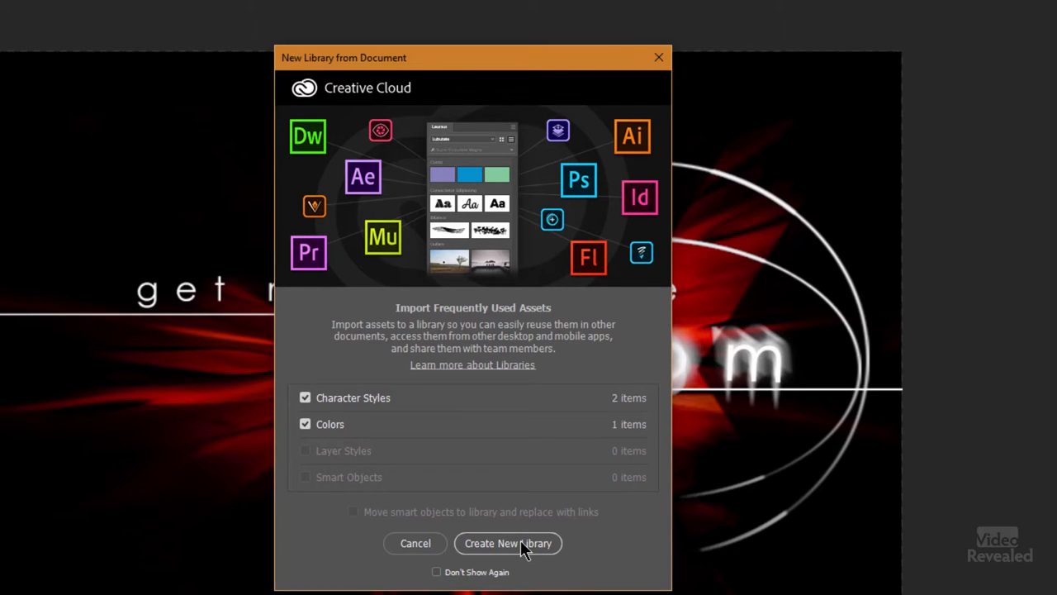
mouse_move(449, 587)
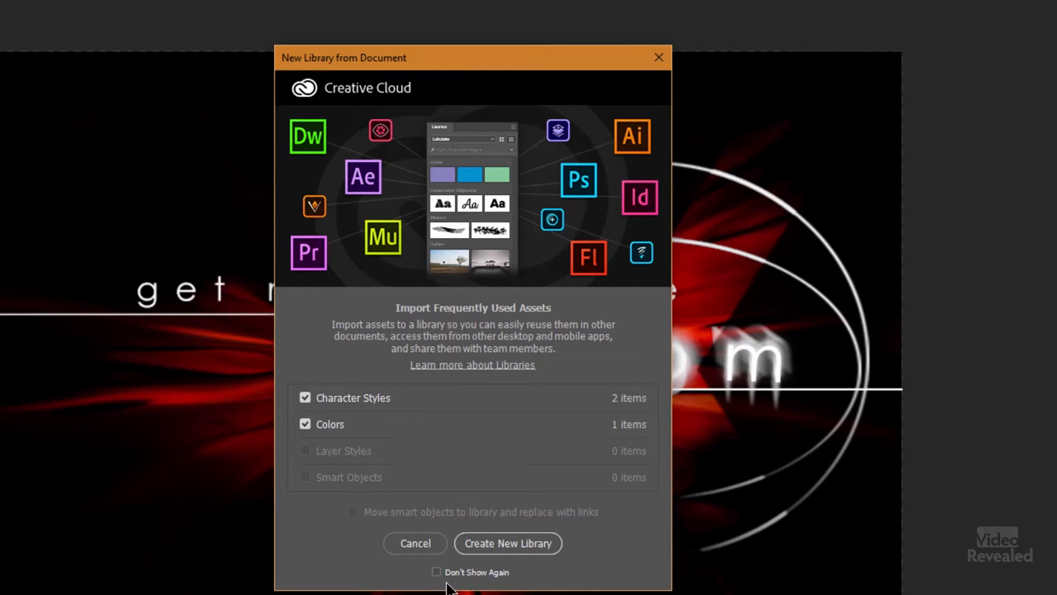
mouse_move(512, 550)
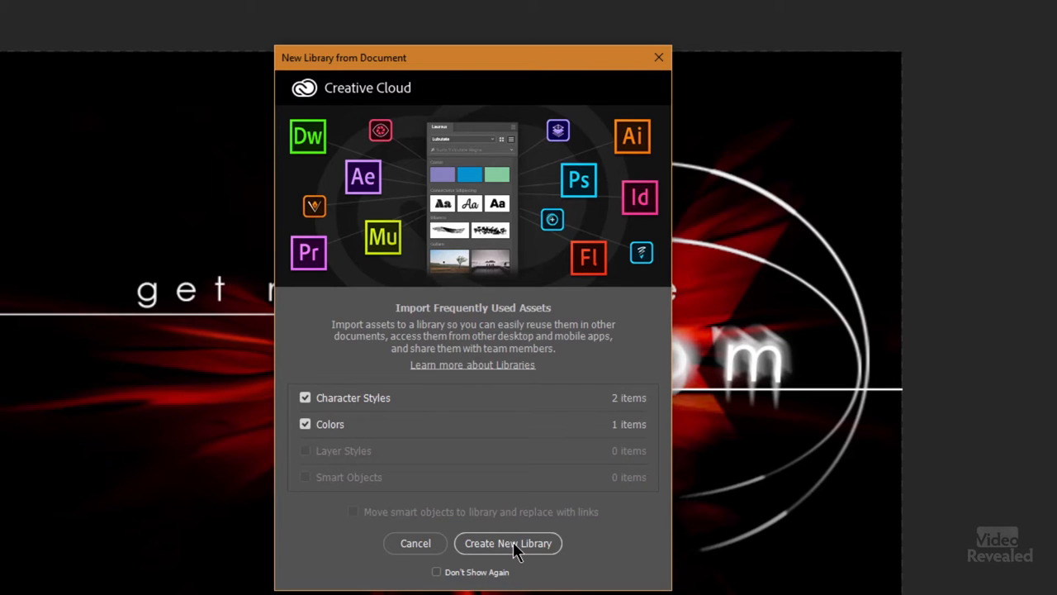
left_click(508, 542)
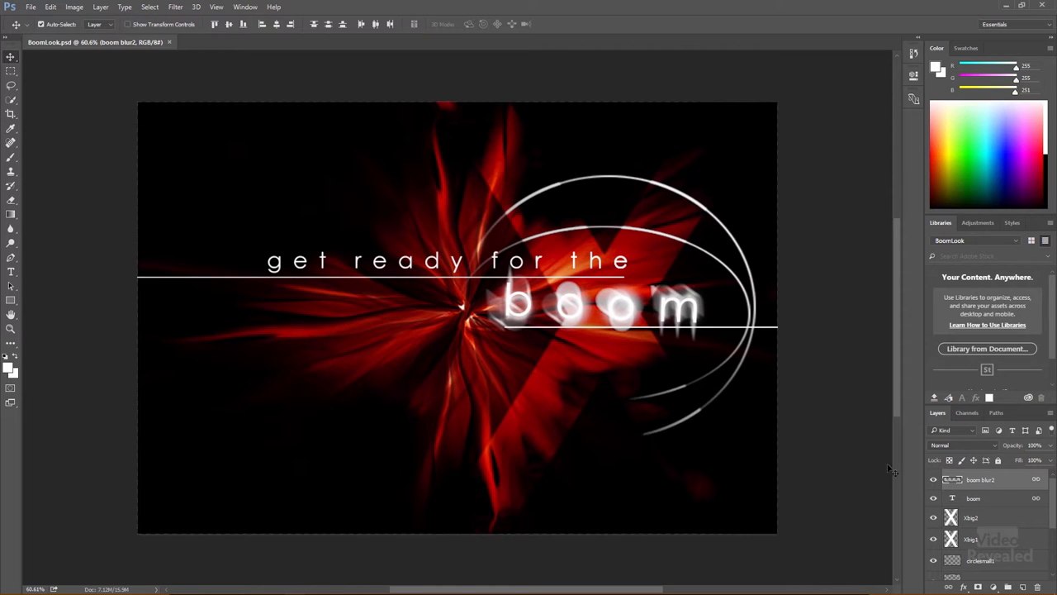
mouse_move(511, 351)
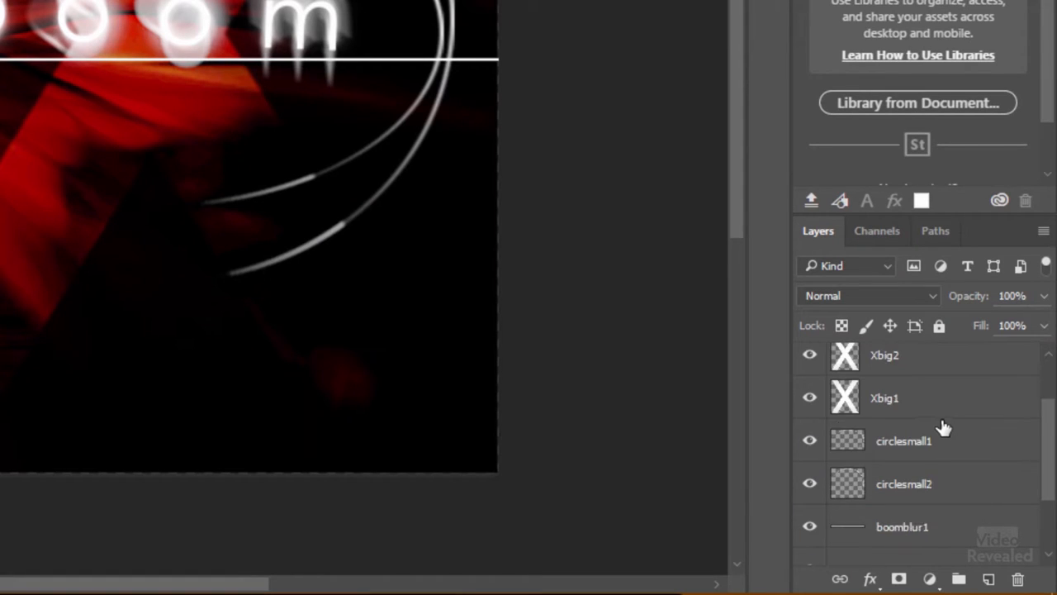
Drag the boom blur2 text layer into the BoomLook library as a graphic.
scroll("down", 3)
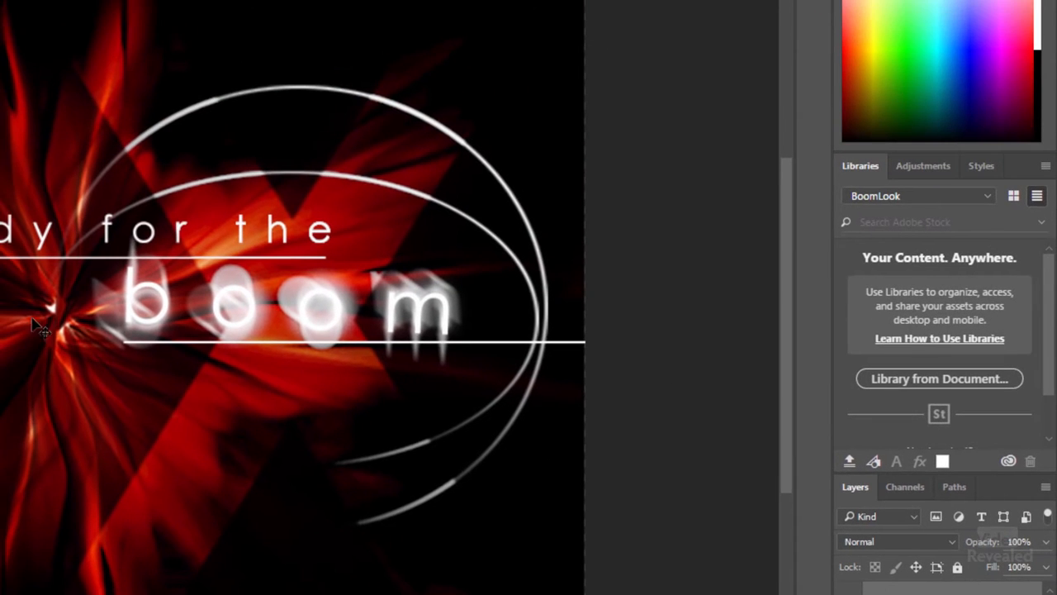
mouse_move(277, 272)
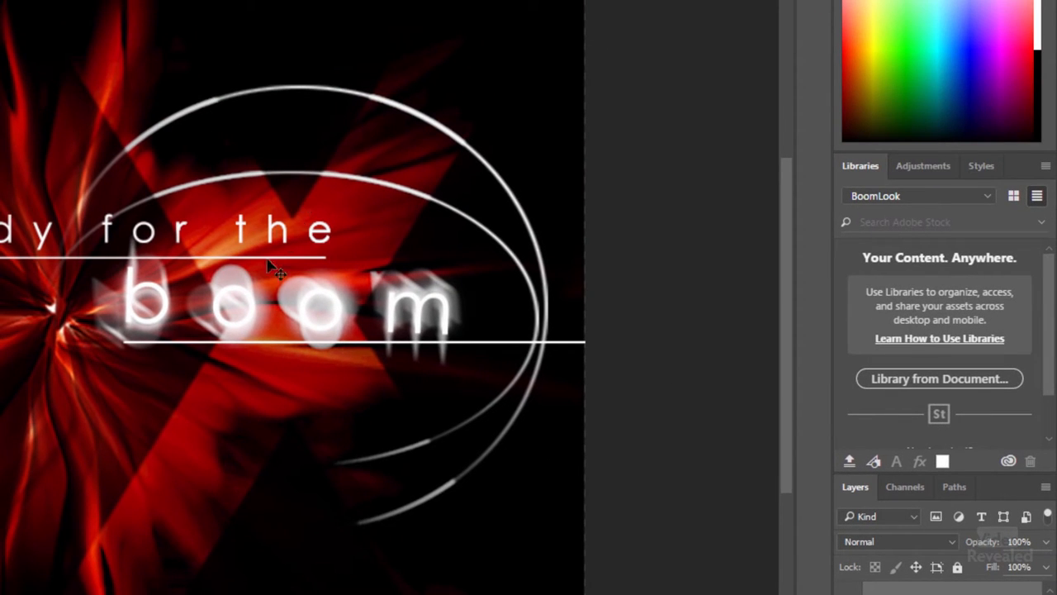
left_click_drag(276, 273, 289, 310)
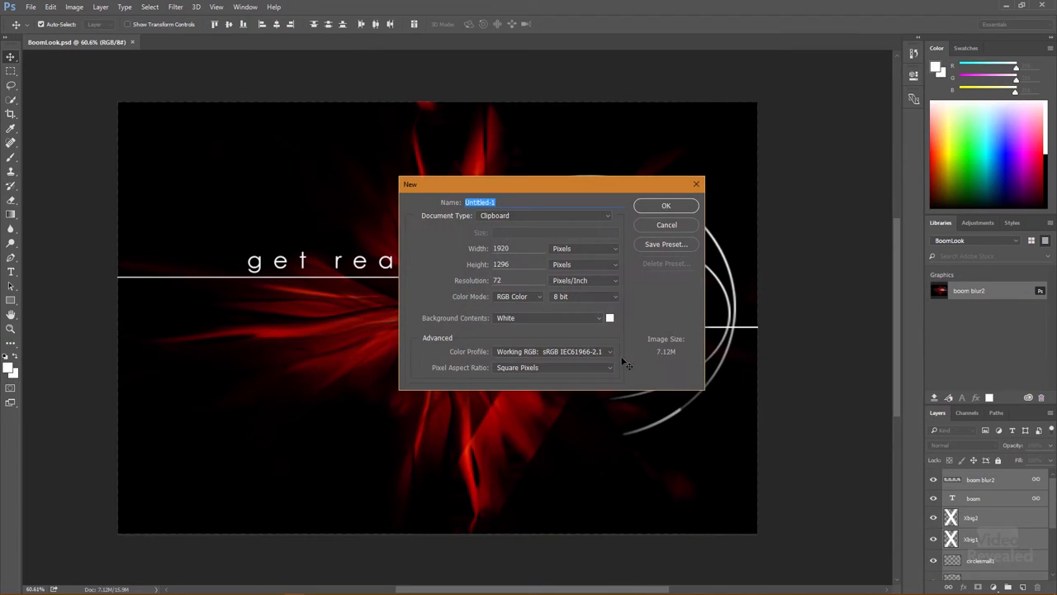
Cancel the 1920×1296 new document and return to the BoomLook document.
left_click(666, 205)
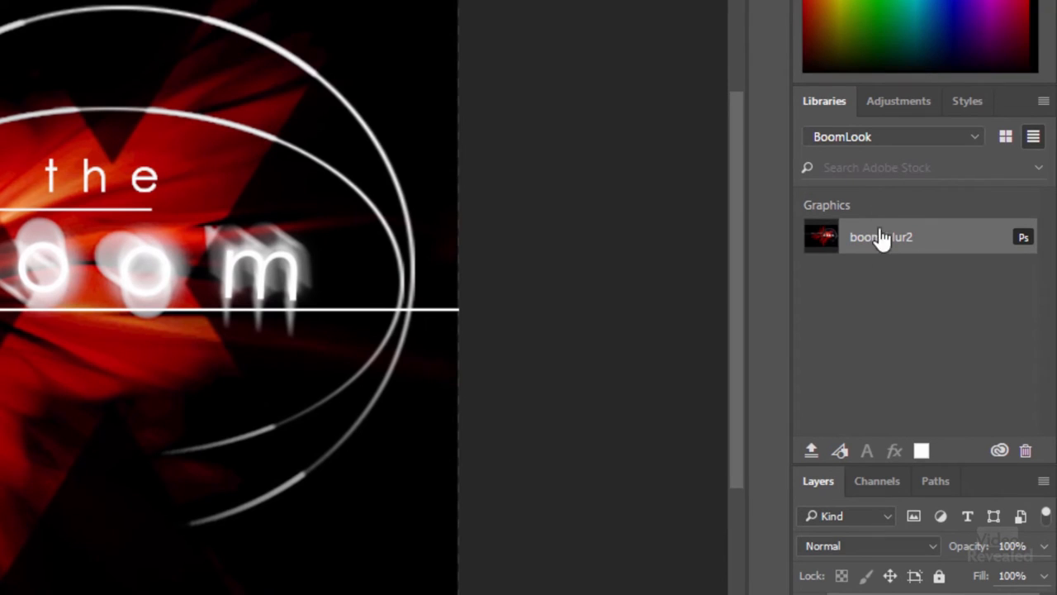
mouse_move(842, 409)
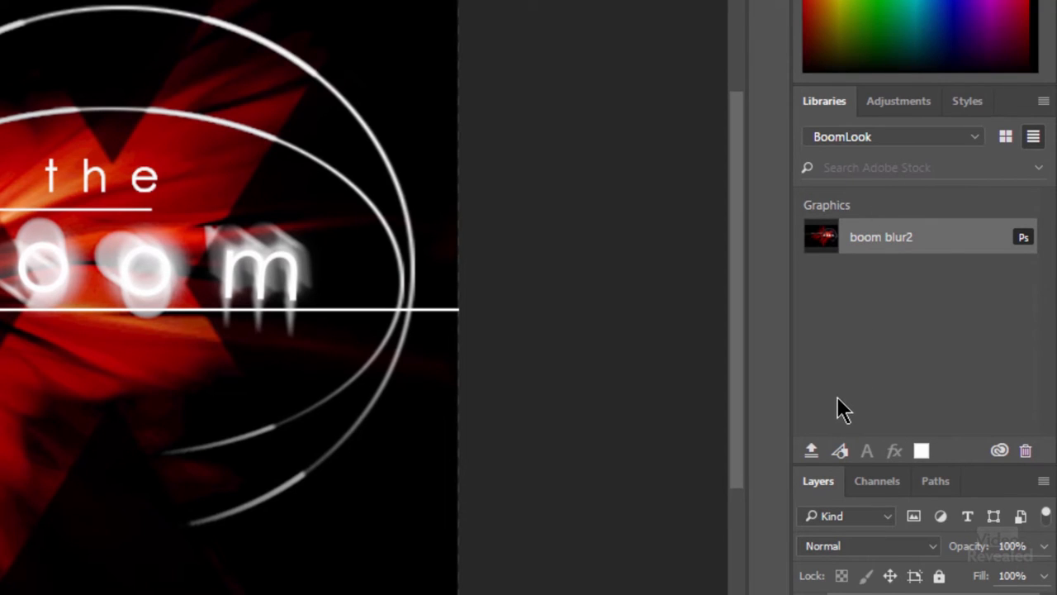
mouse_move(812, 450)
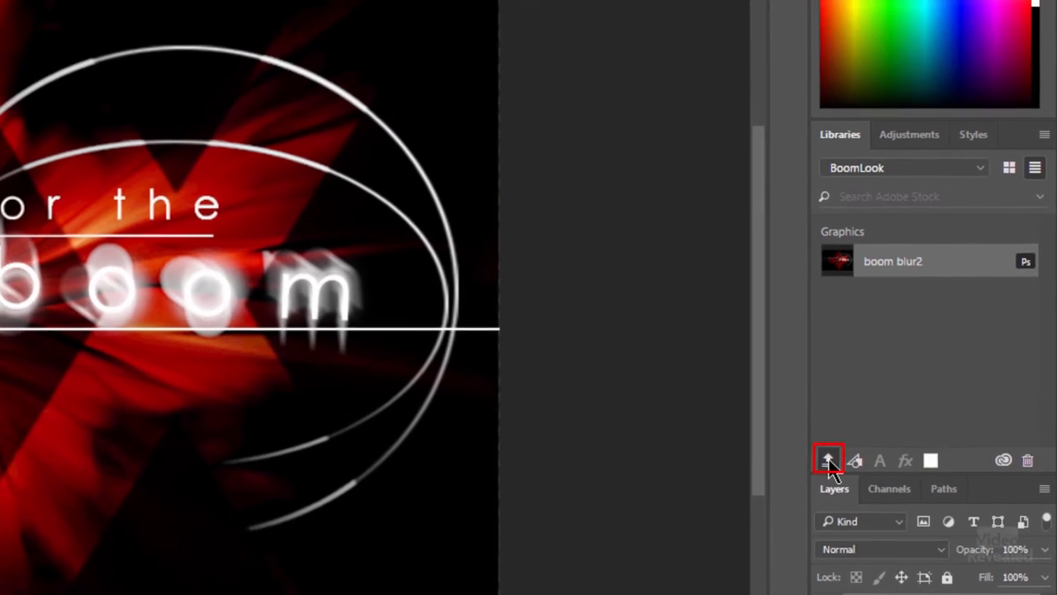
Cancel building a library from the document and add the selected layer as a graphic.
left_click(828, 461)
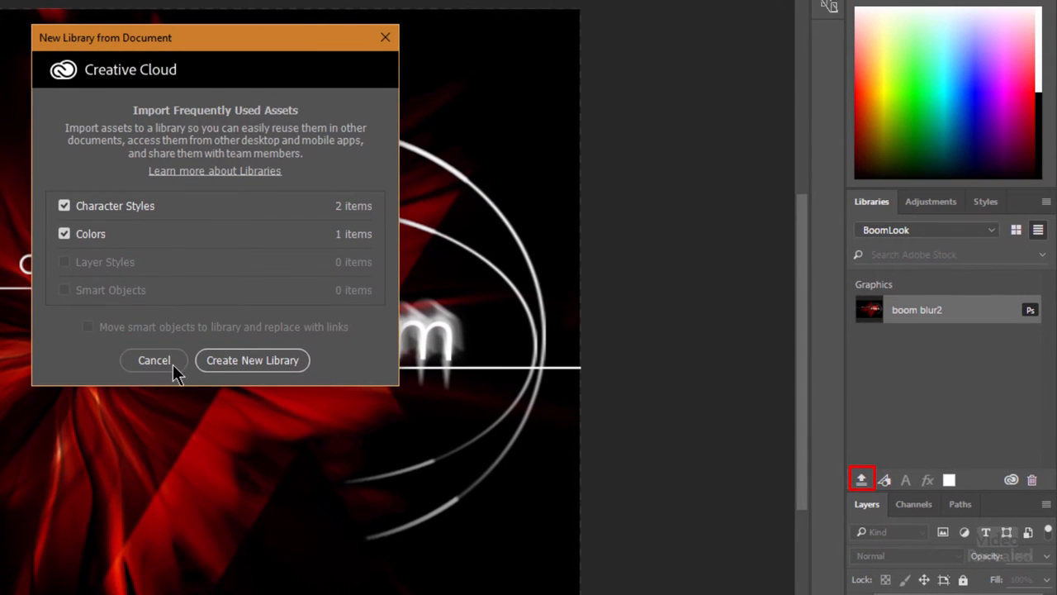
left_click(154, 360)
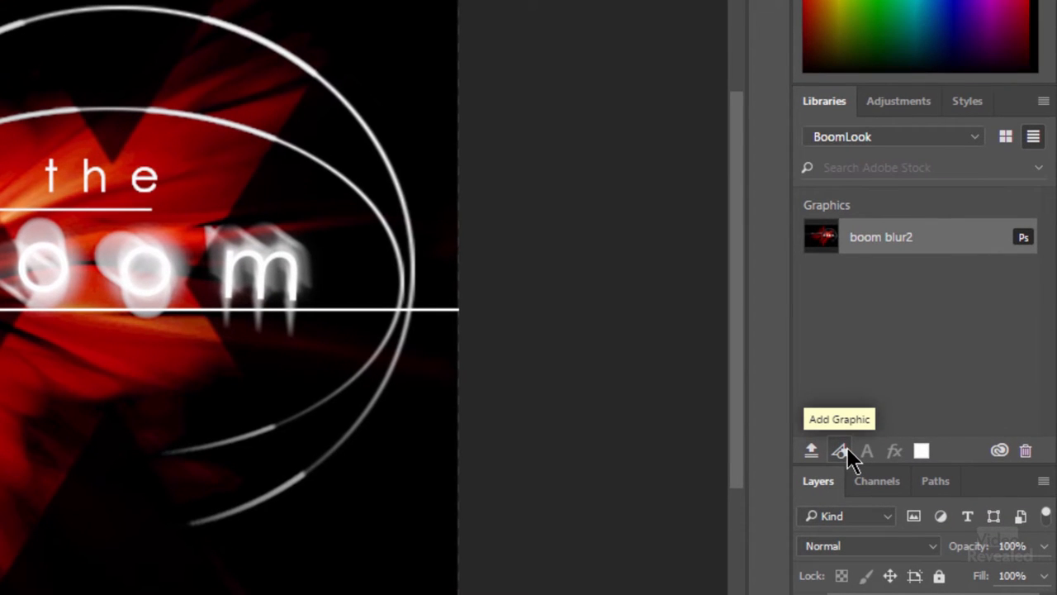
left_click(839, 450)
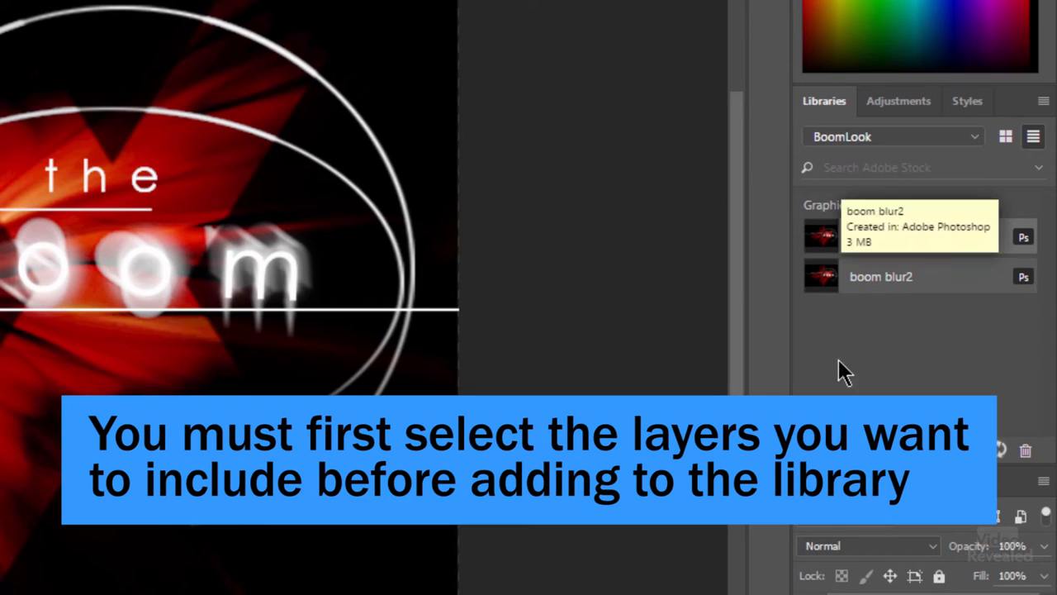
mouse_move(847, 314)
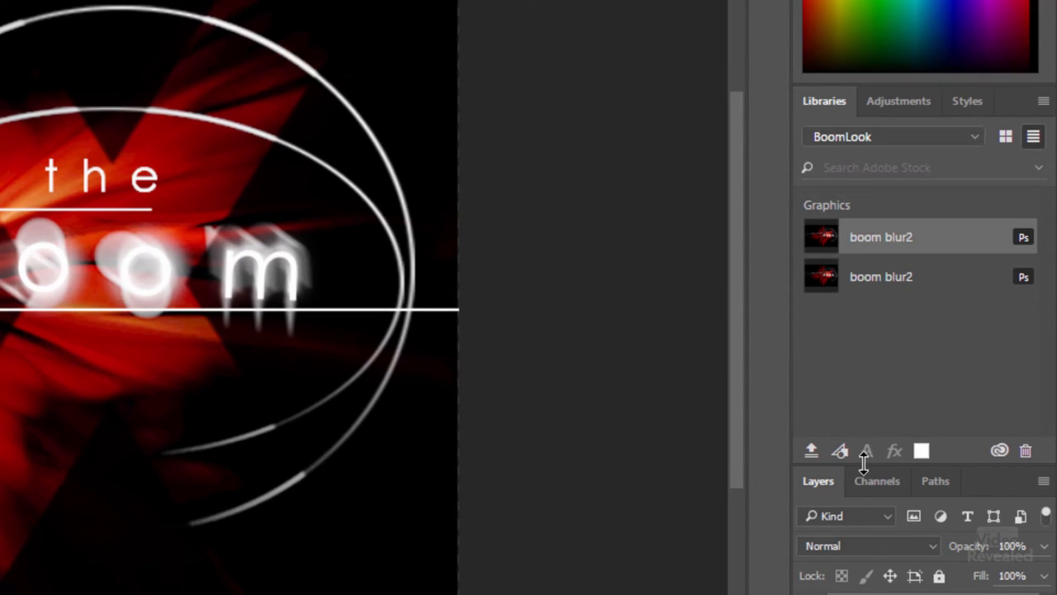
mouse_move(867, 450)
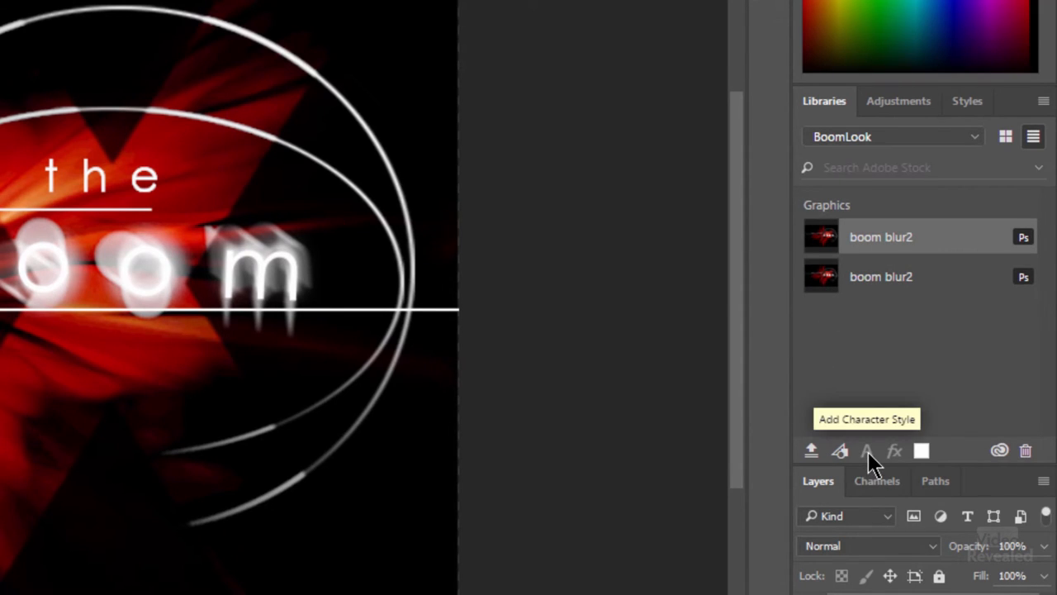
mouse_move(894, 452)
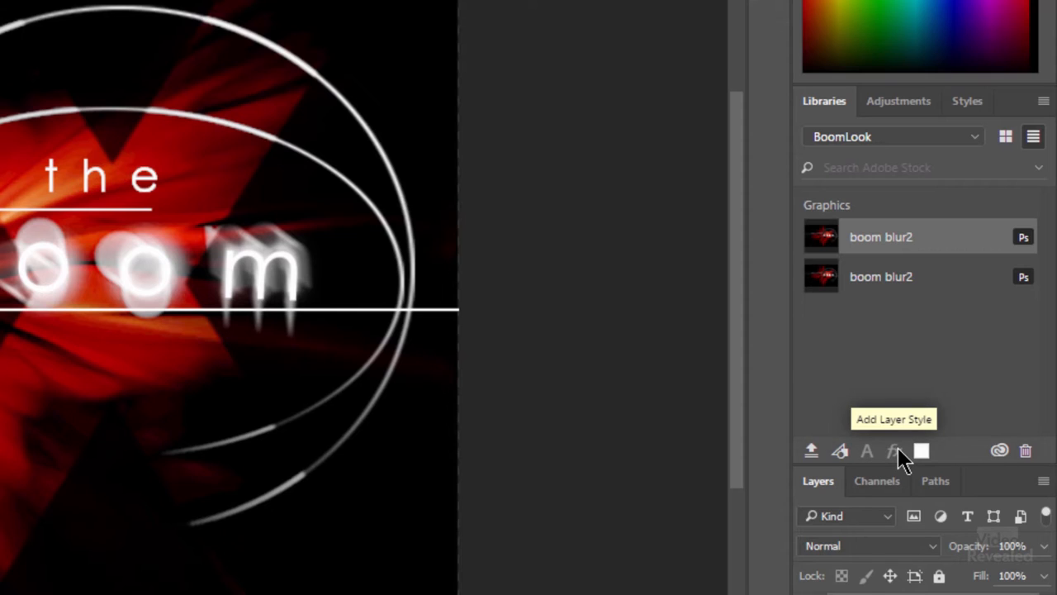
mouse_move(891, 475)
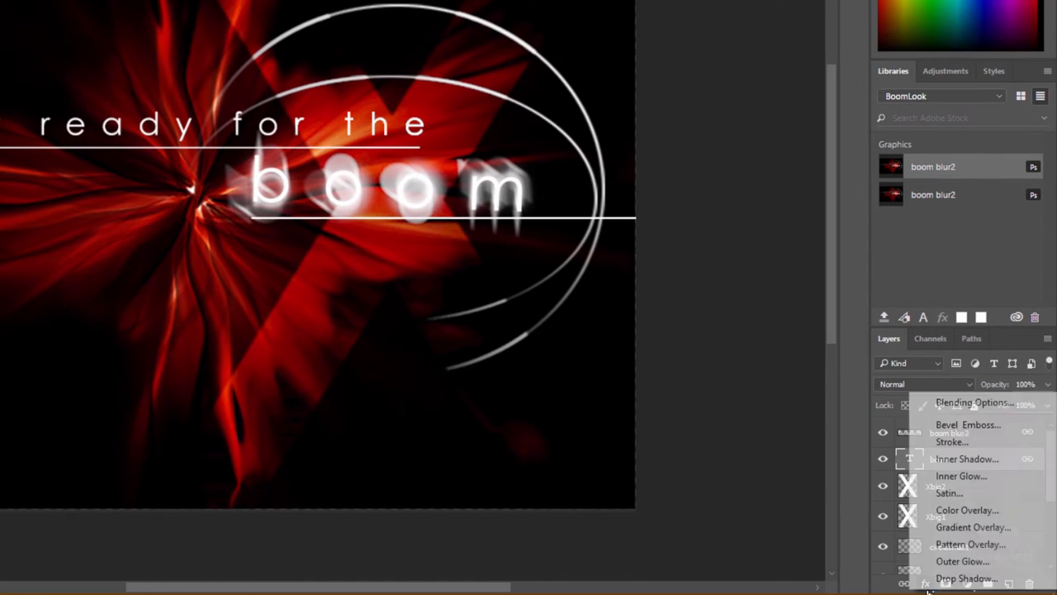
Give the boom text a drop shadow and save it as a library layer style.
left_click(967, 577)
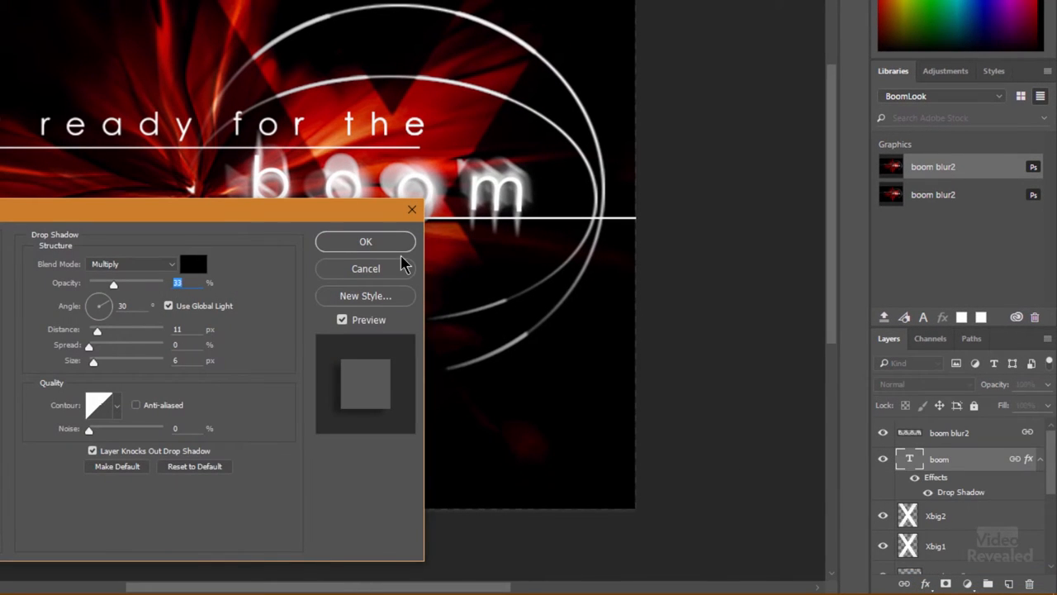
left_click(365, 242)
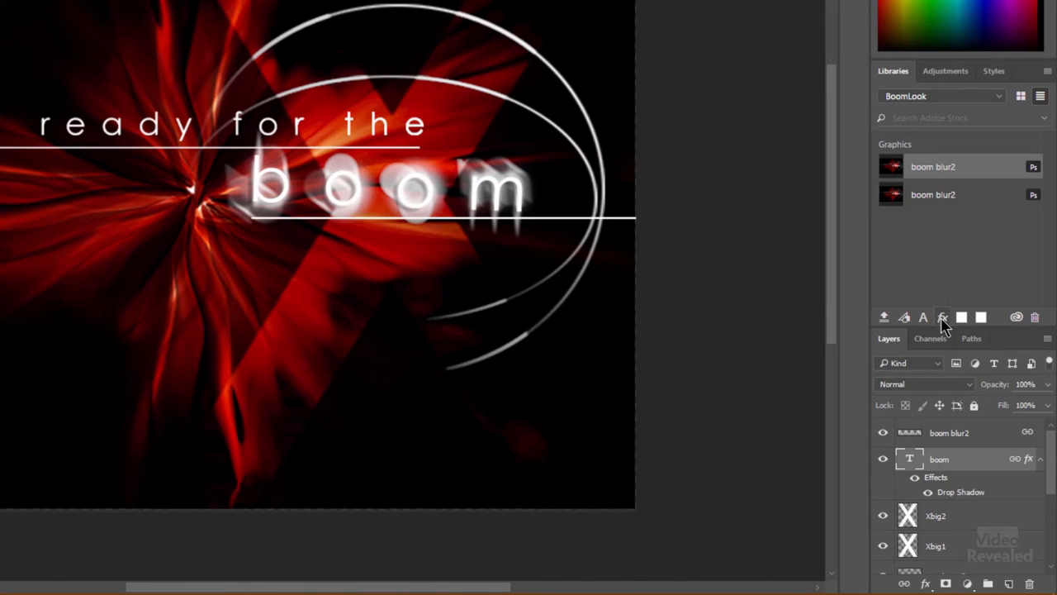
left_click(942, 316)
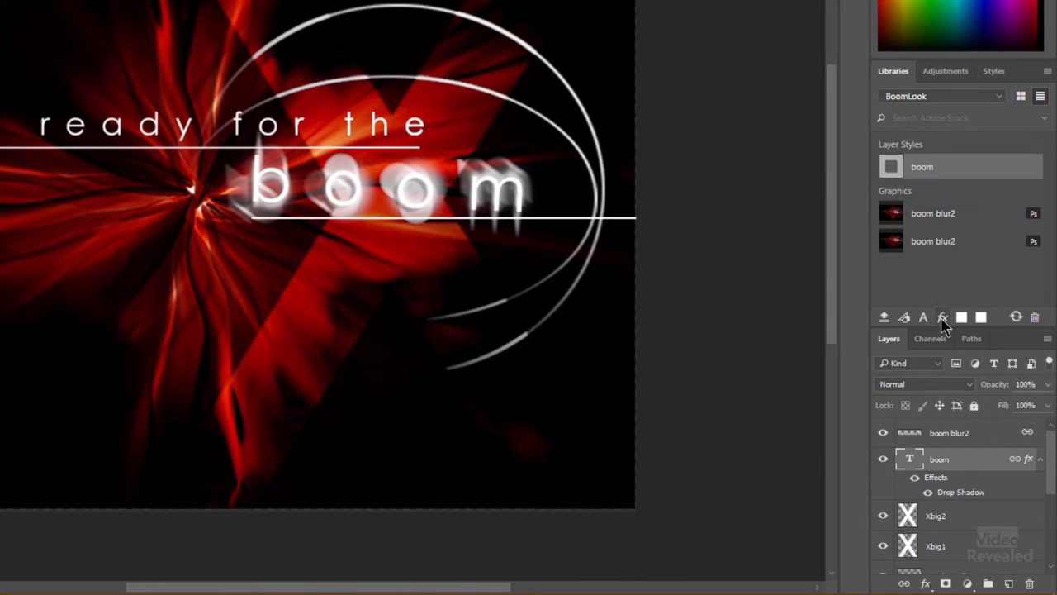
mouse_move(828, 219)
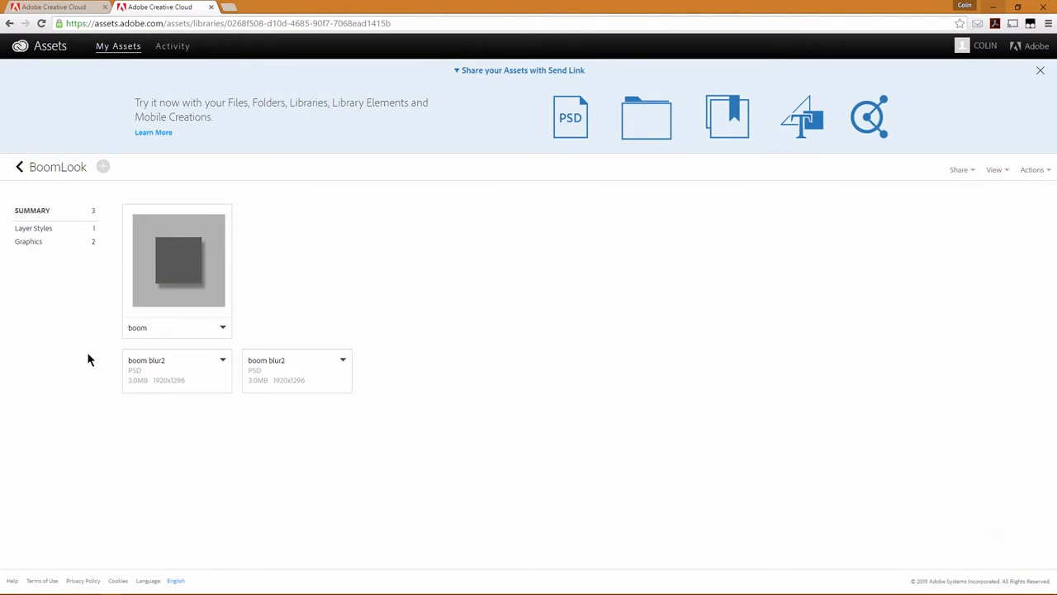
Go back to all libraries online and scroll through the other personal library's assets.
left_click(19, 166)
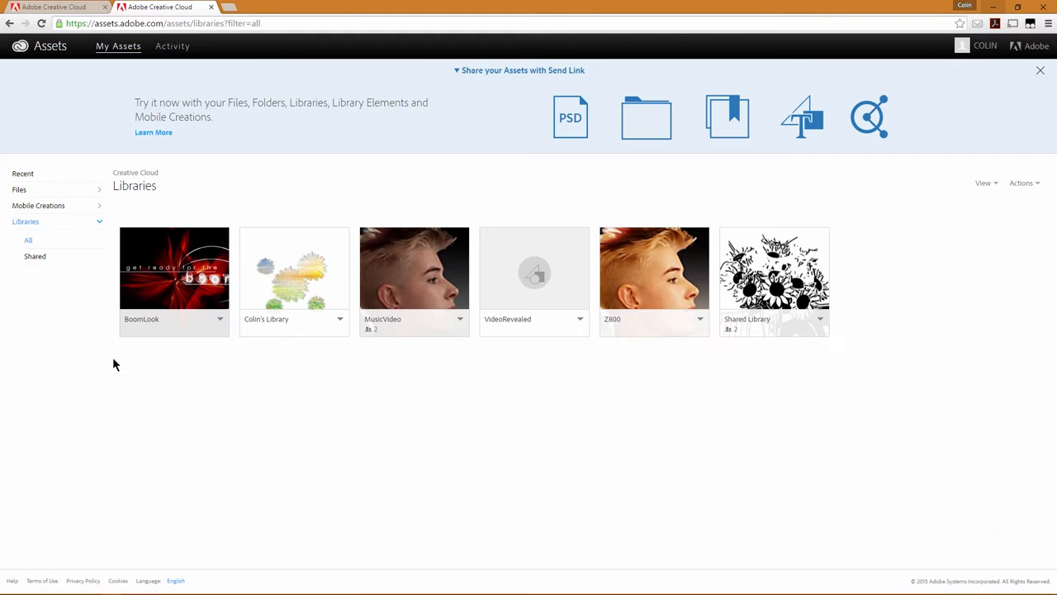
mouse_move(297, 282)
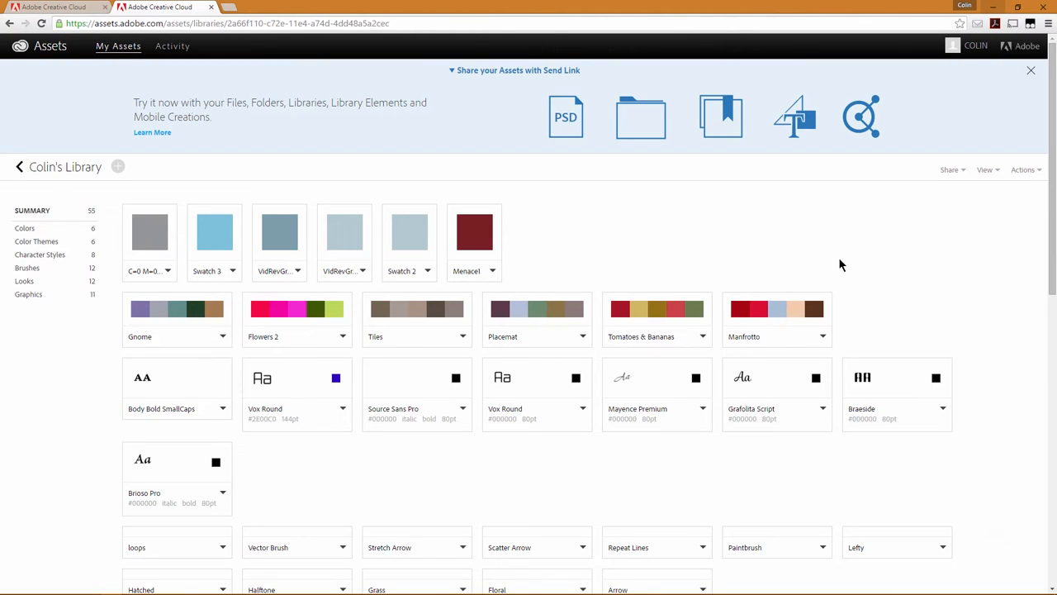
scroll("down", 3)
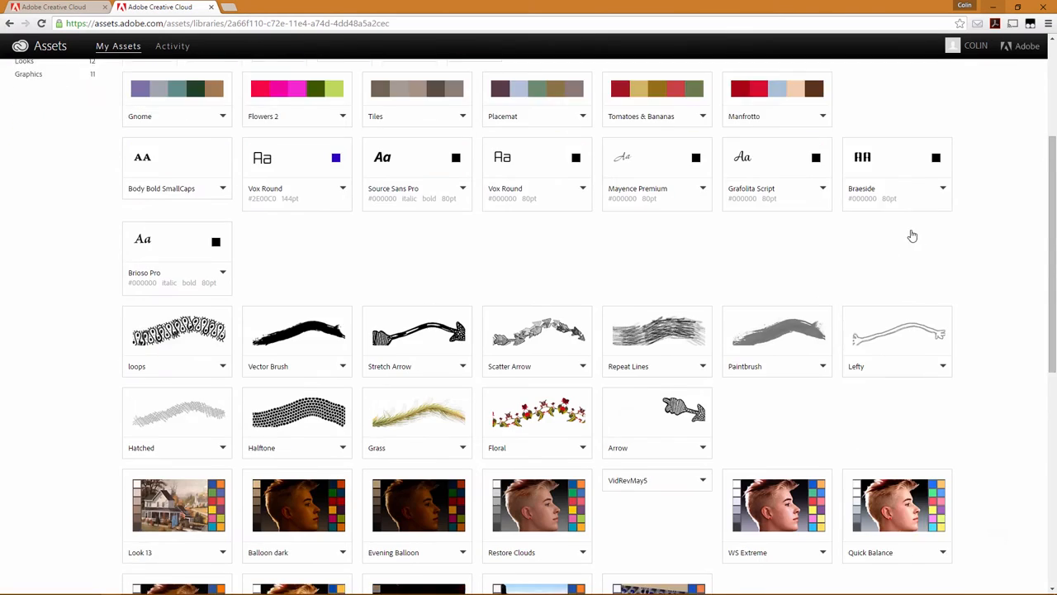
scroll("down", 3)
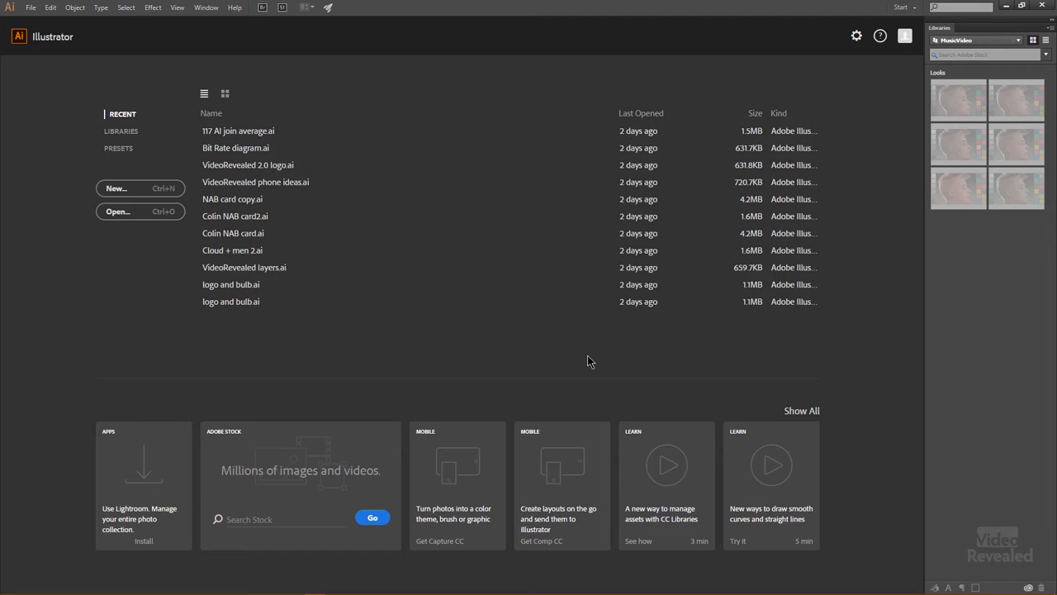
mouse_move(553, 341)
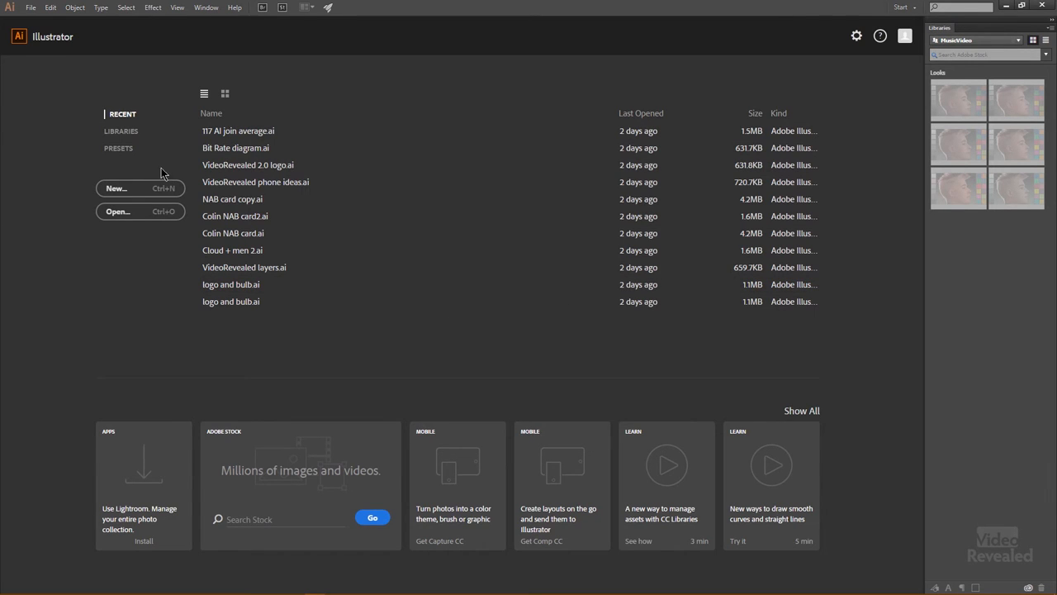
List libraries on Illustrator's start screen and scroll through Colin's Library colors, brushes and graphics.
left_click(121, 130)
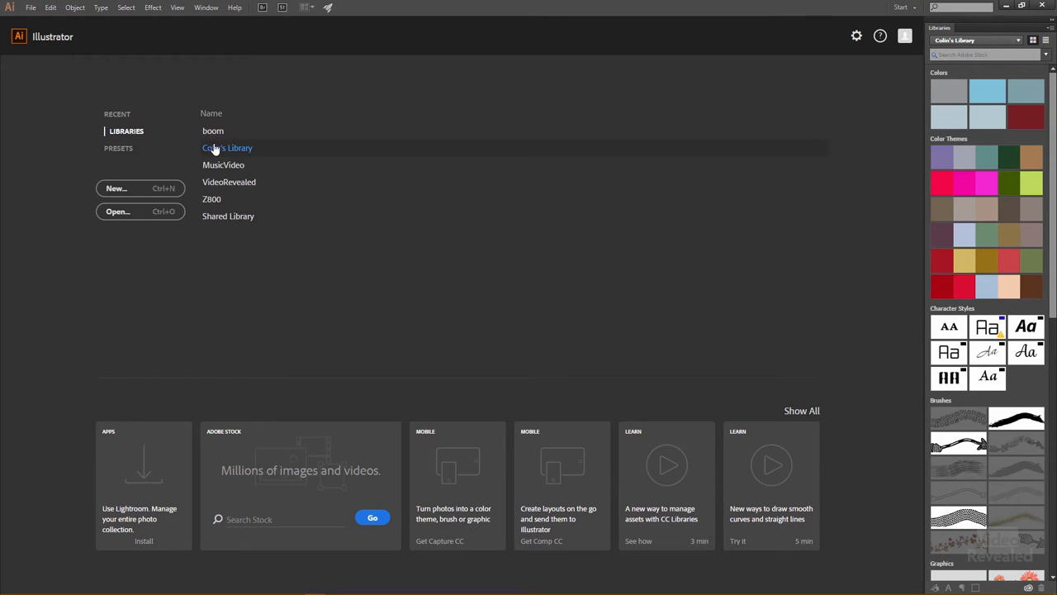
left_click(228, 148)
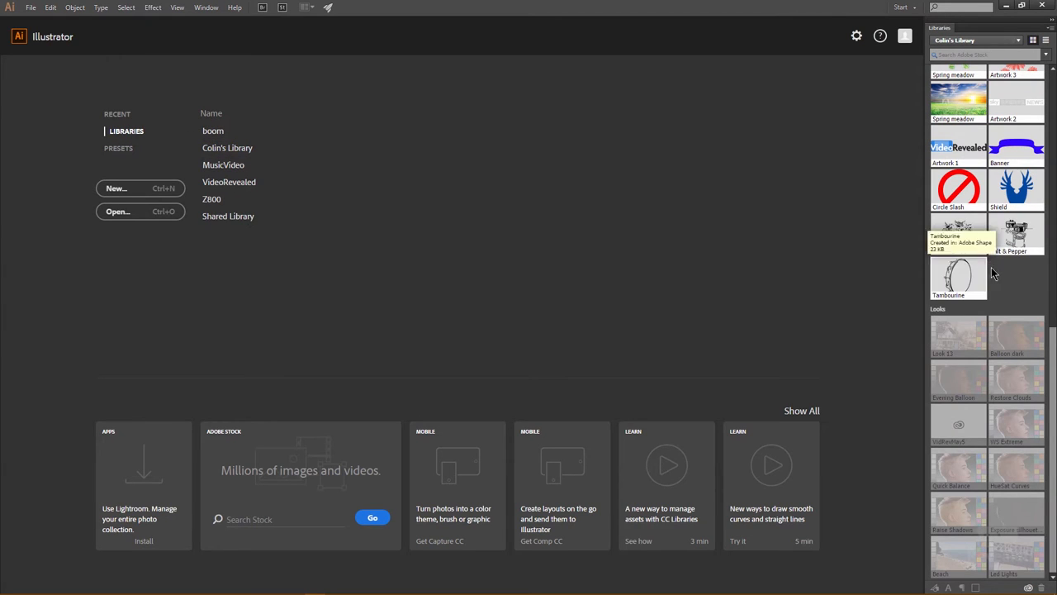
scroll("down", 3)
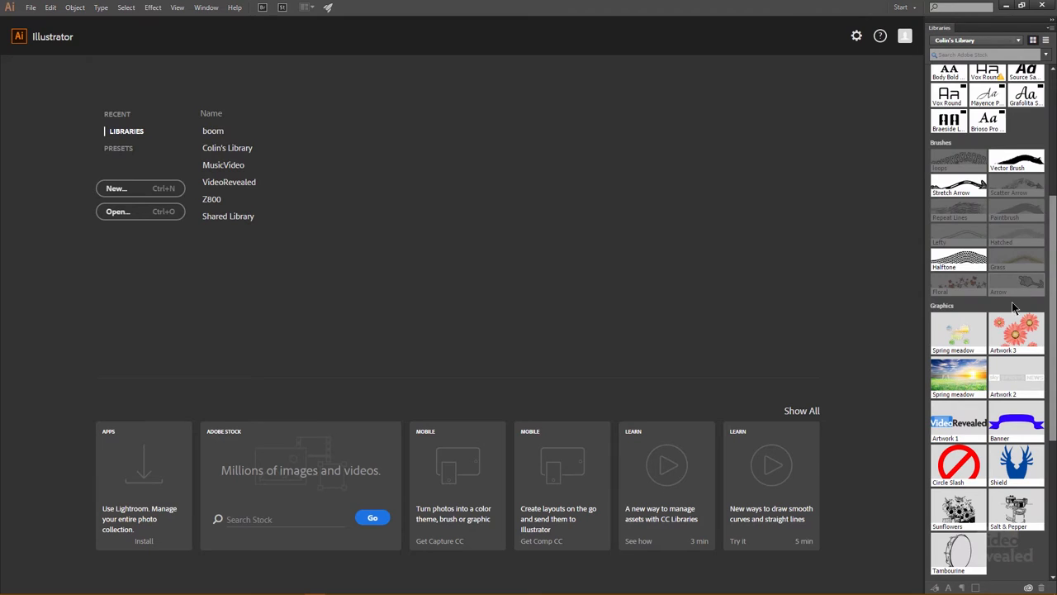
scroll("down", 3)
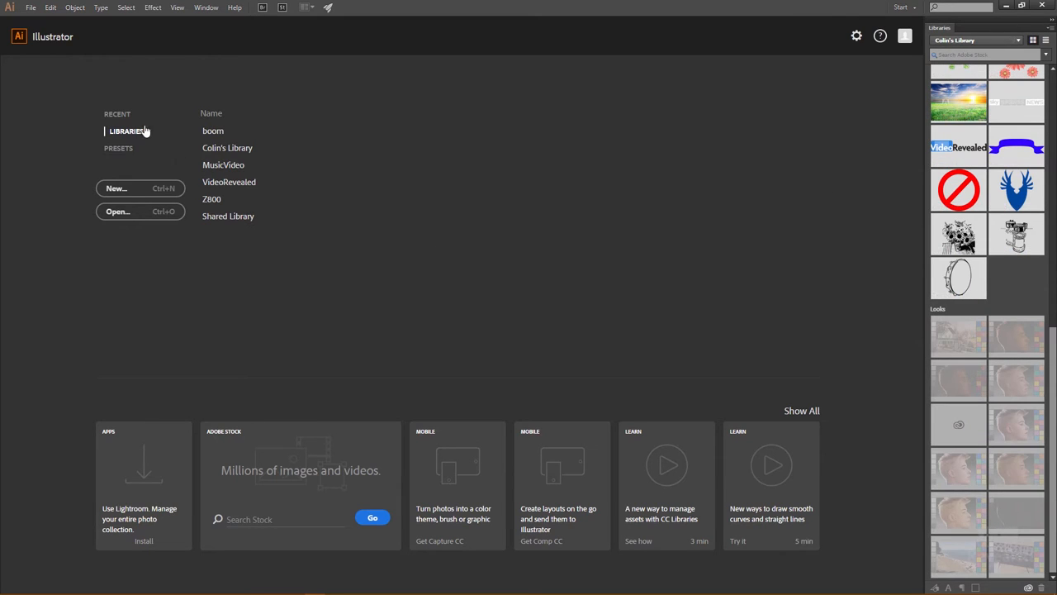
mouse_move(124, 189)
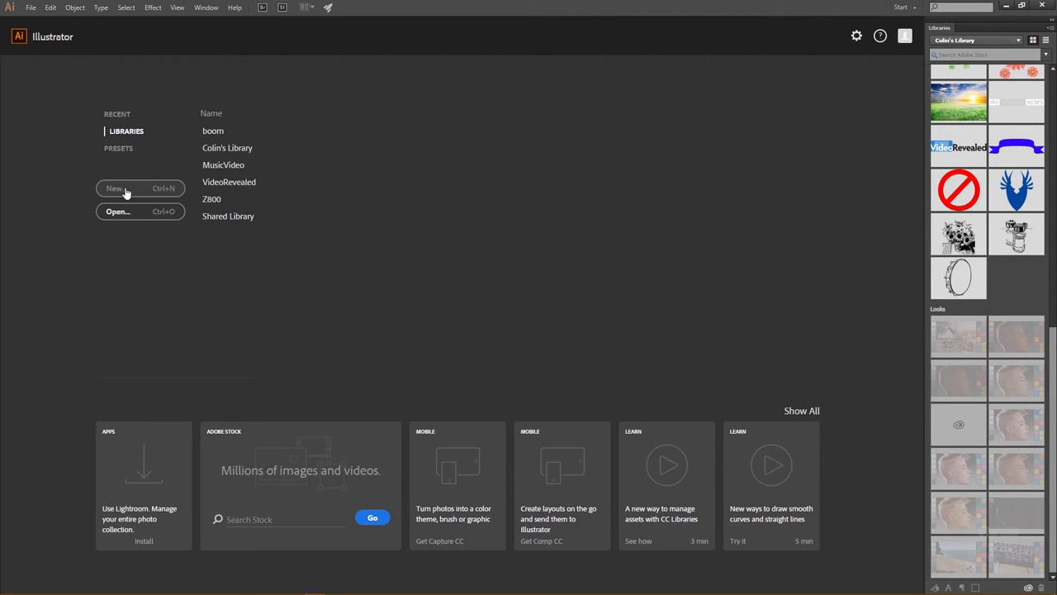
Create a new blank letter-size Illustrator document with default settings.
left_click(116, 189)
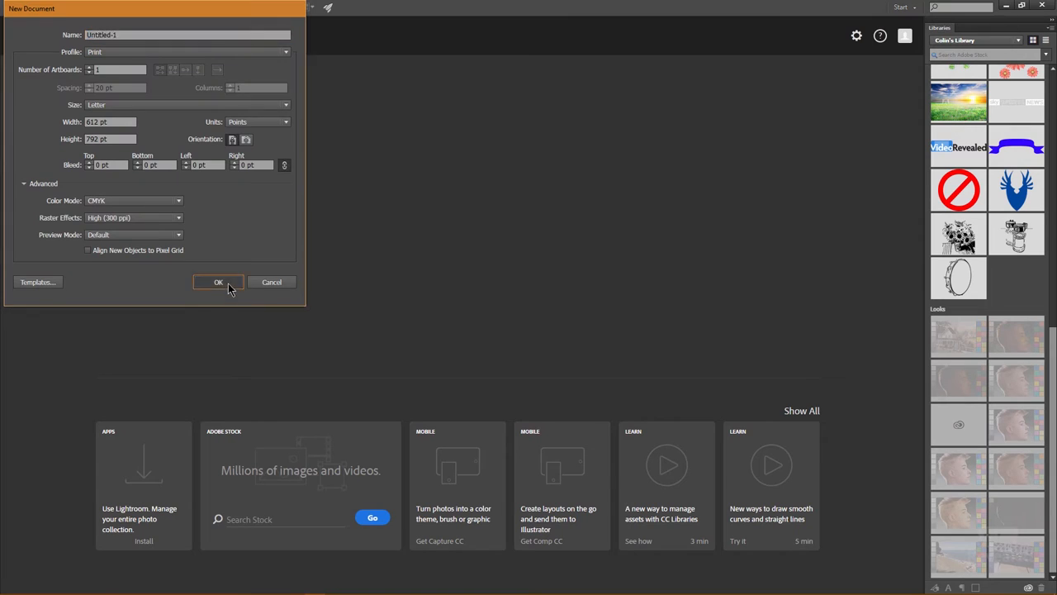
left_click(218, 281)
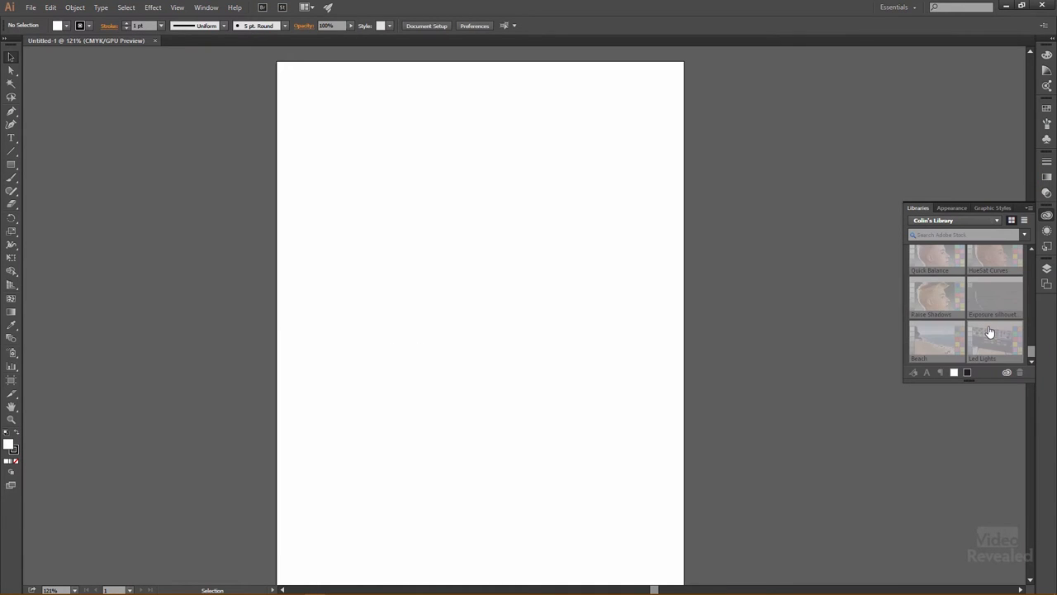
scroll("down", 3)
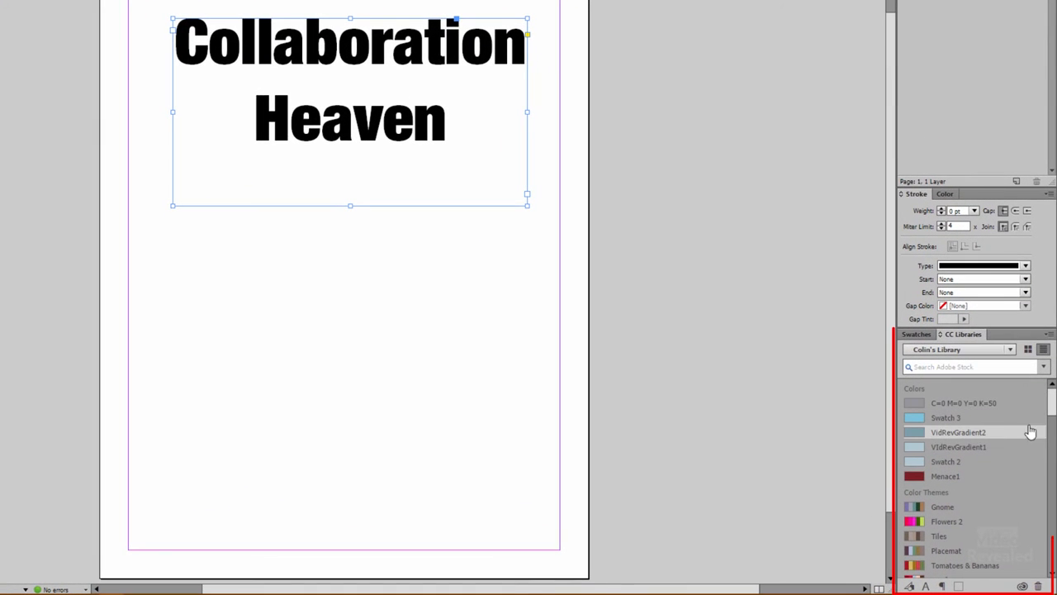
Apply the Mayence Premium library character style to the Collaboration Heaven heading.
scroll("down", 3)
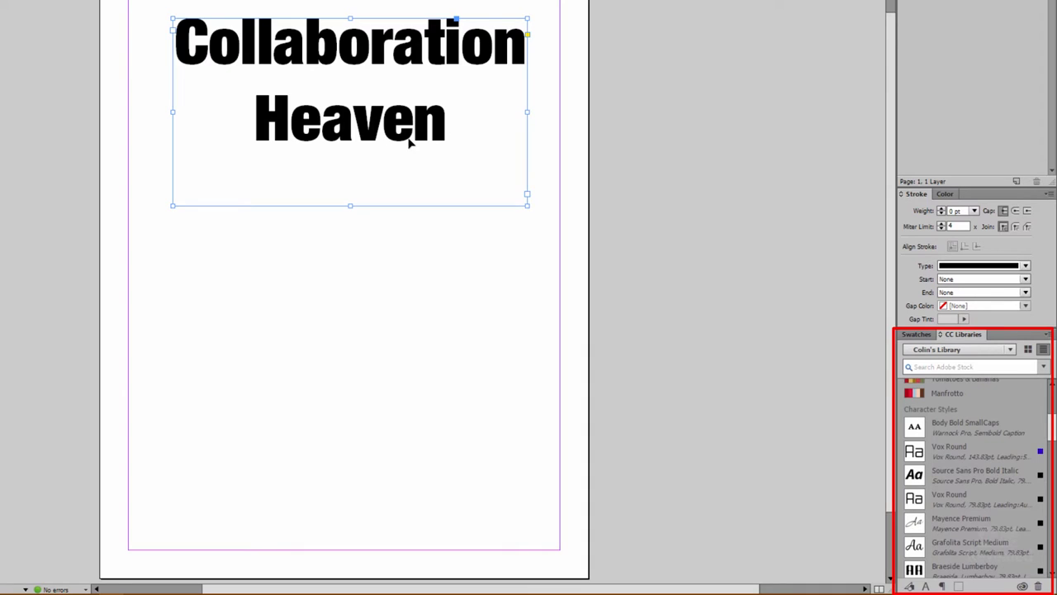
left_click(965, 427)
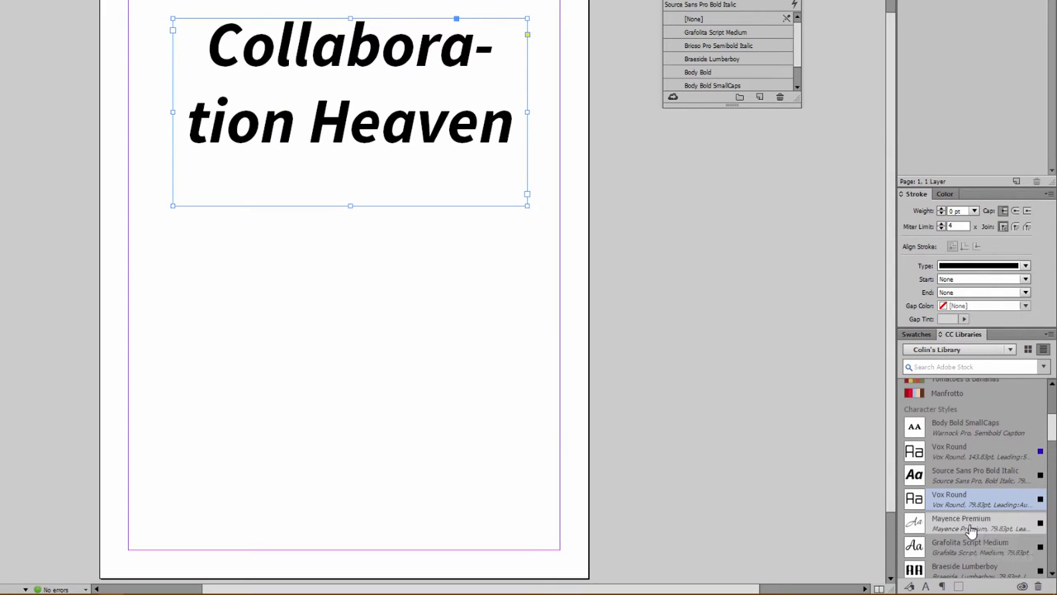
left_click(970, 546)
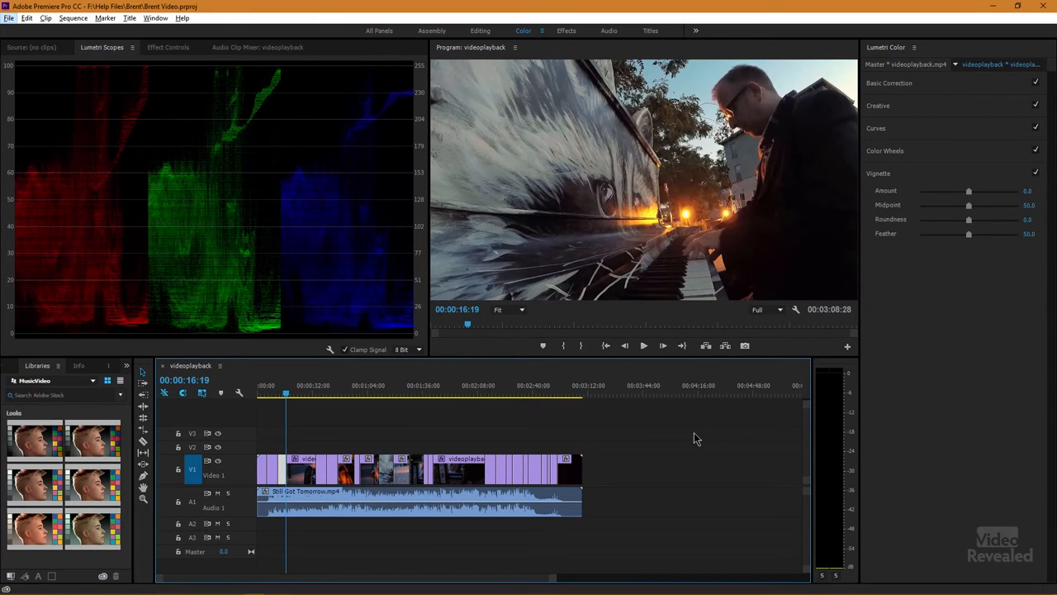
mouse_move(956, 120)
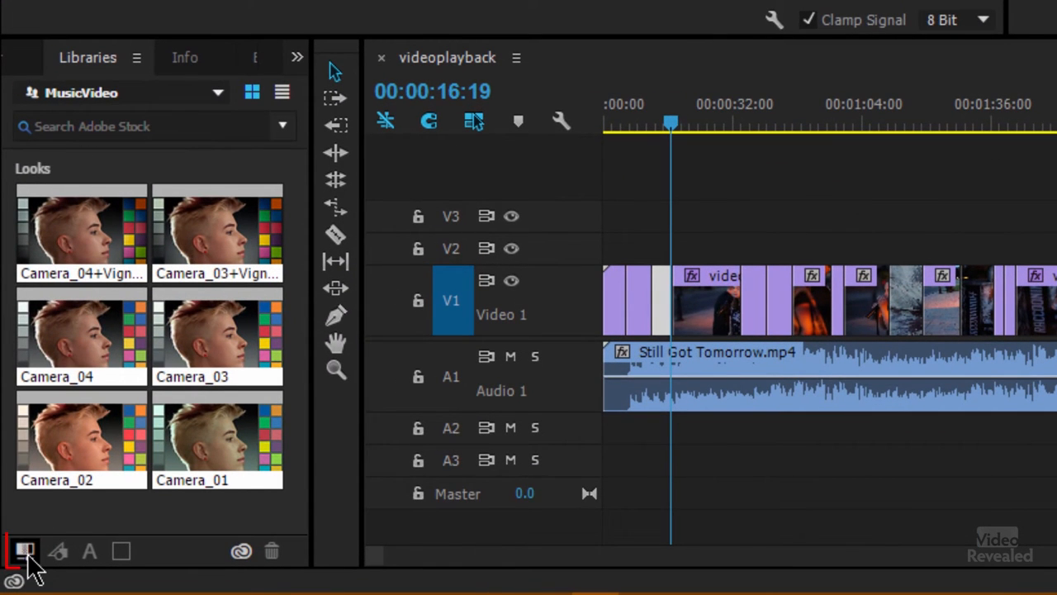
mouse_move(24, 551)
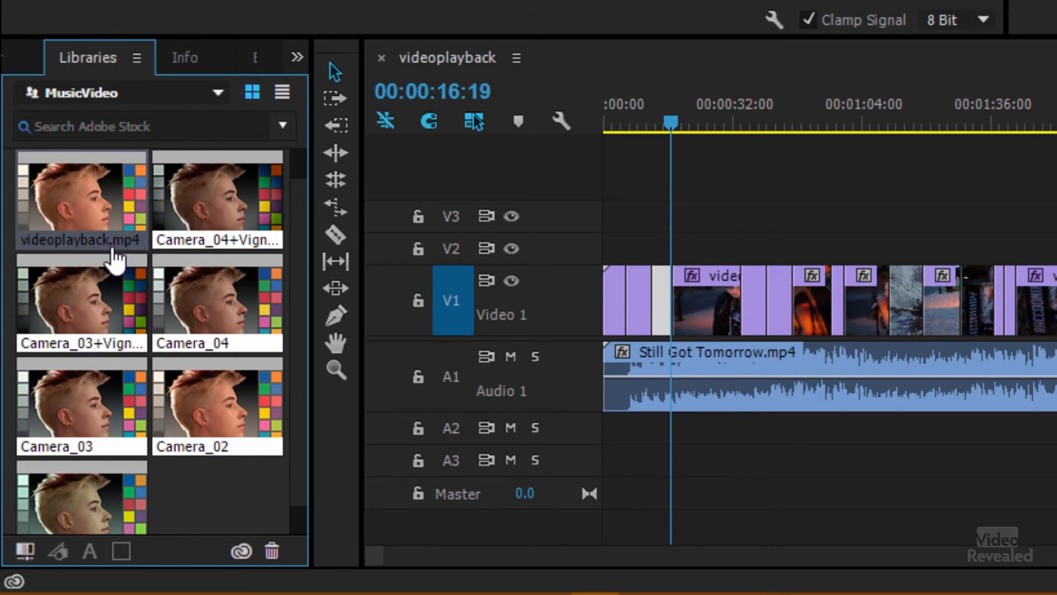
mouse_move(219, 120)
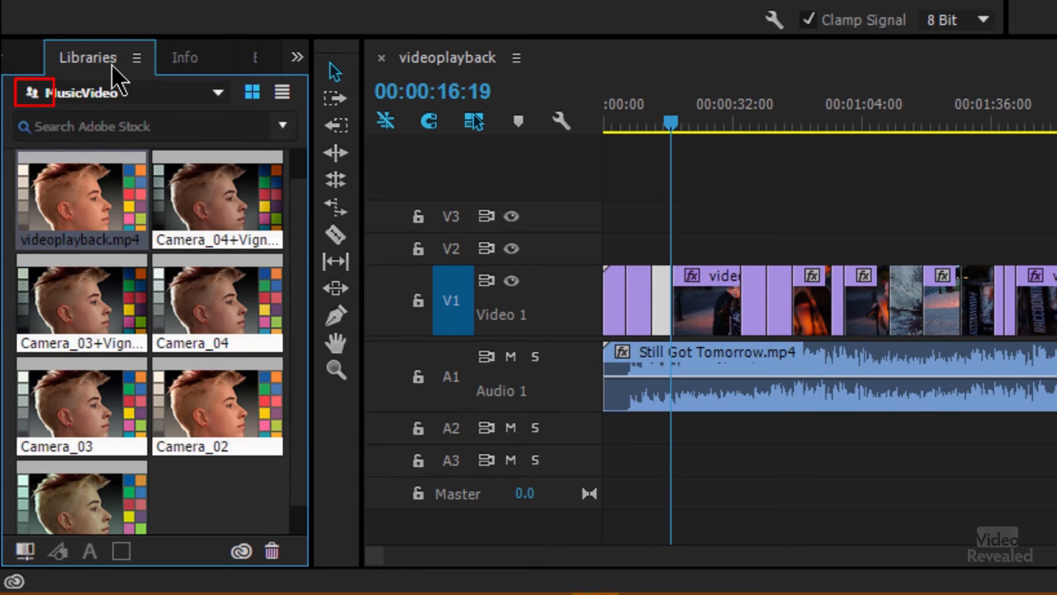
Save the clip's Lumetri grade as the videoplayback.mp4 look in the MusicVideo library.
left_click(137, 57)
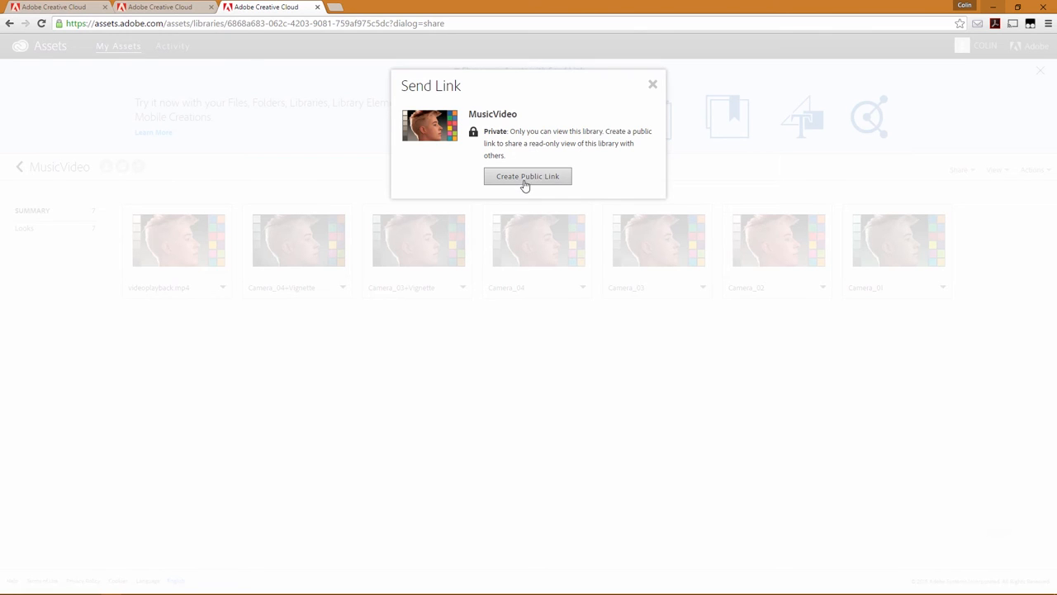
mouse_move(650, 105)
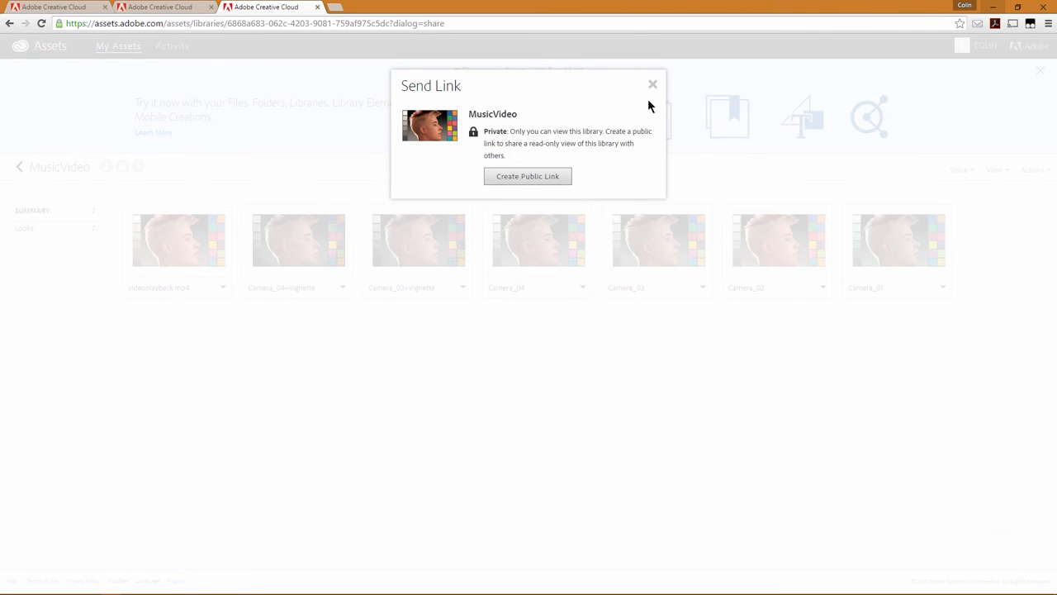
Dismiss the Send Link dialog without creating a public link, returning to the MusicVideo library.
left_click(653, 84)
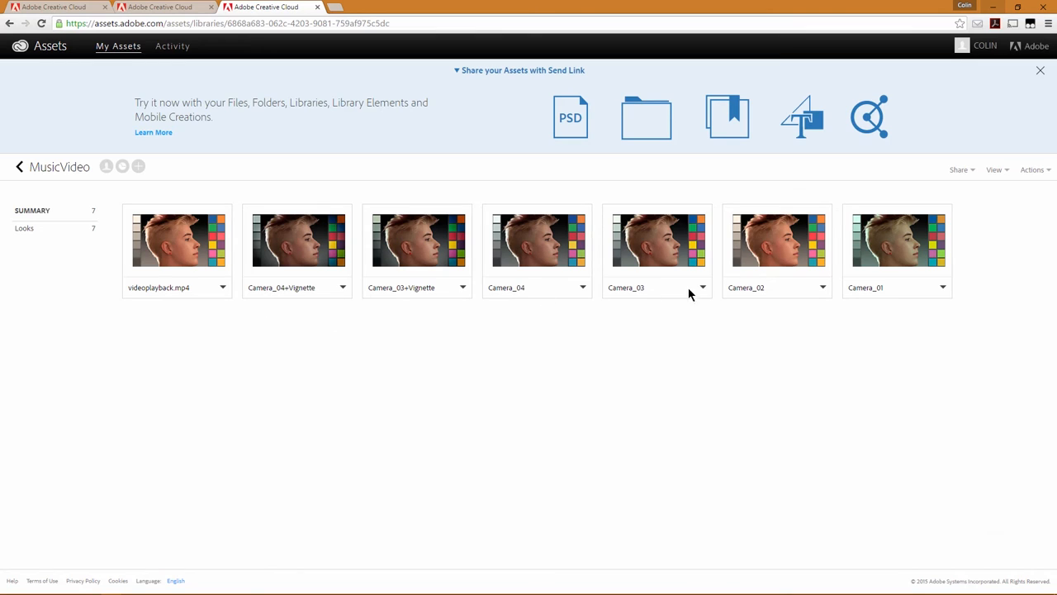